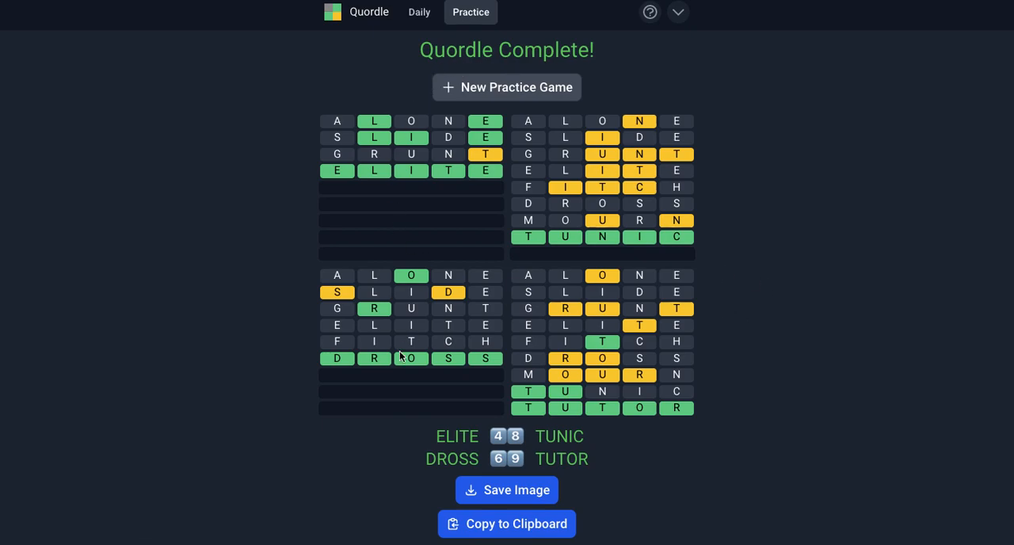
mouse_move(605, 136)
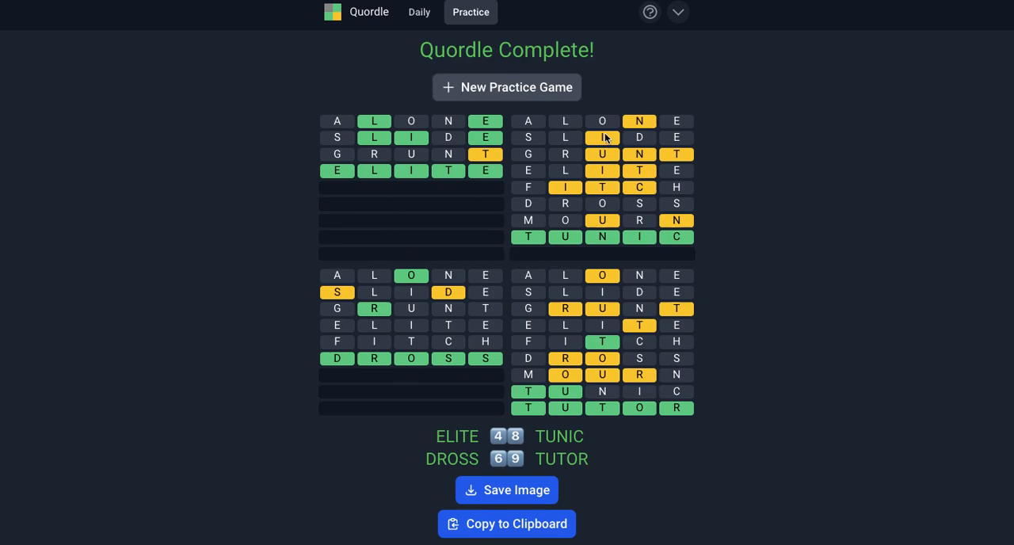
mouse_move(602, 129)
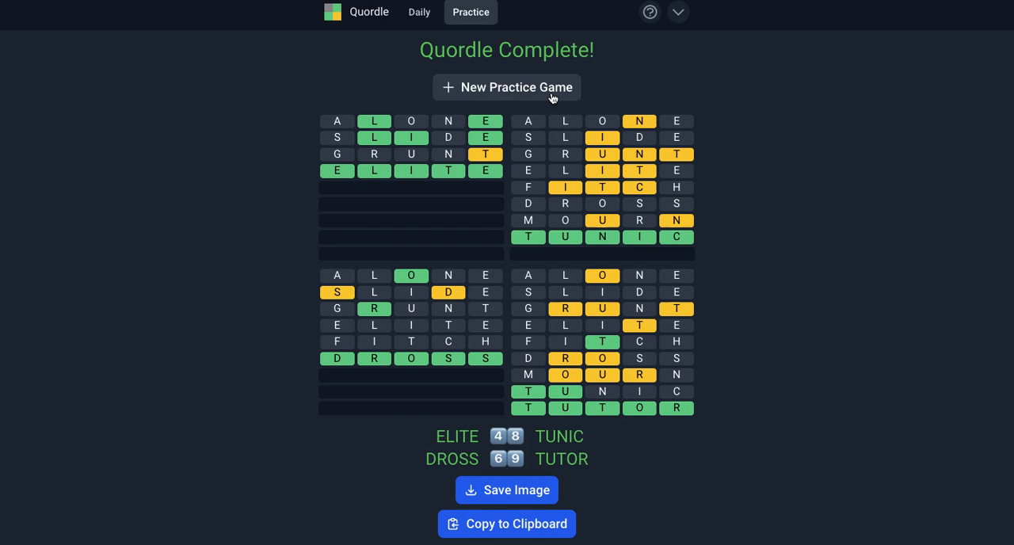
Step: Start a new practice game and submit ADIEU as the opening guess on all four boards
left_click(506, 87)
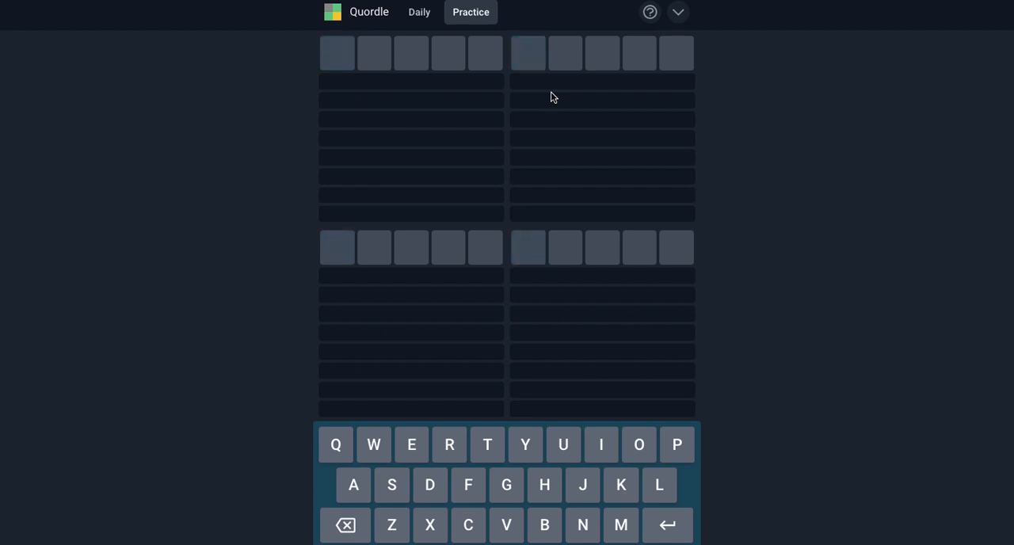
type("DIEU")
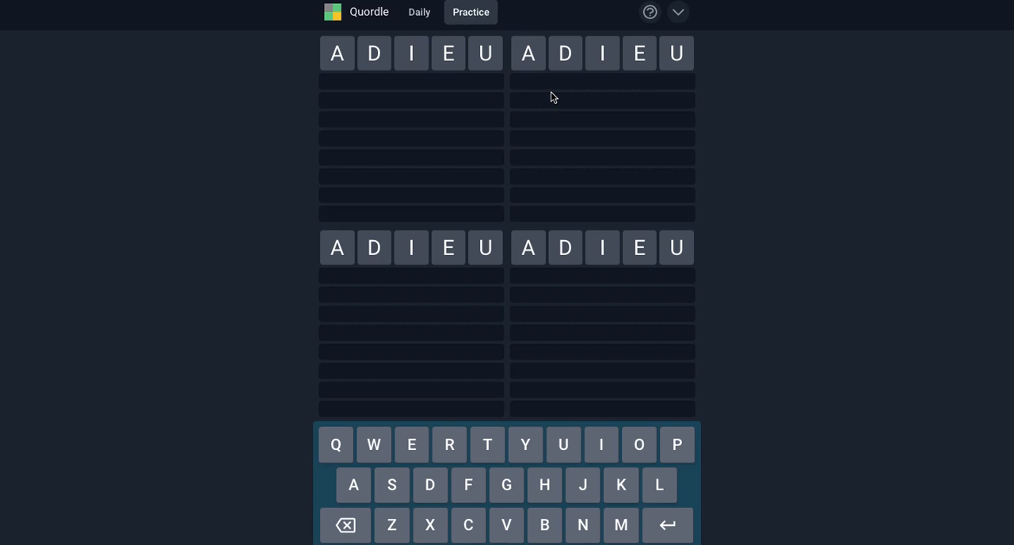
key("Enter")
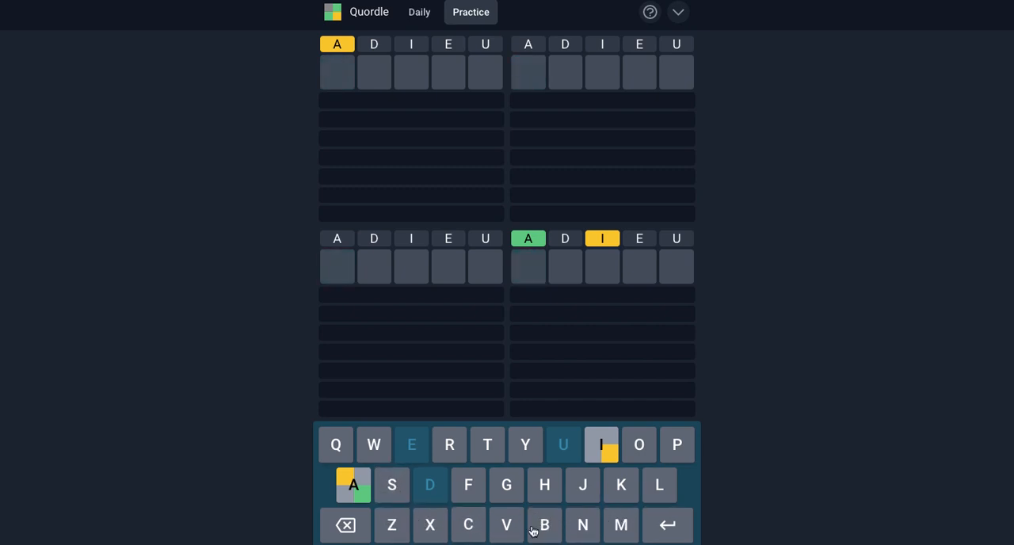
Step: Enter and submit WOMAN as the second guess using the on-screen keyboard
left_click(353, 484)
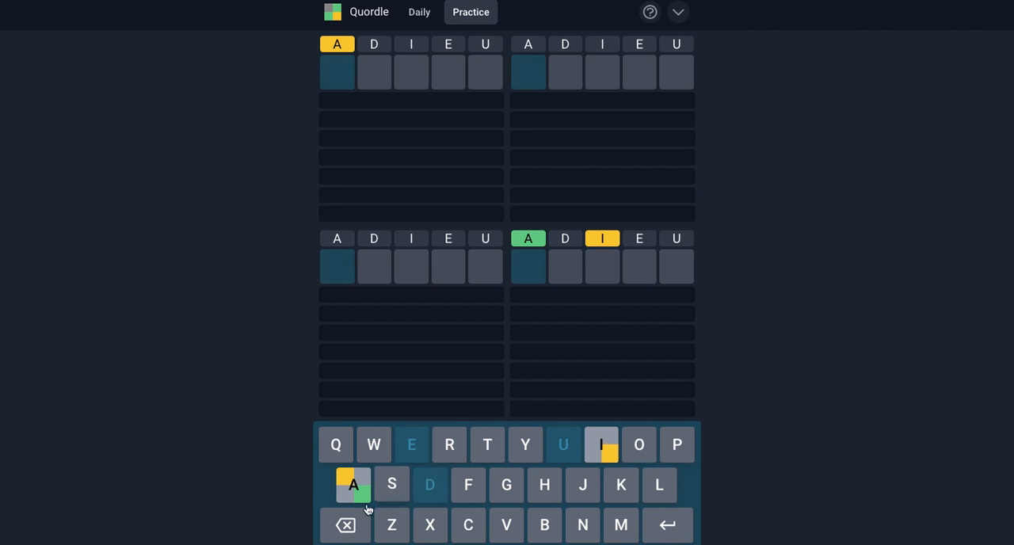
left_click(346, 525)
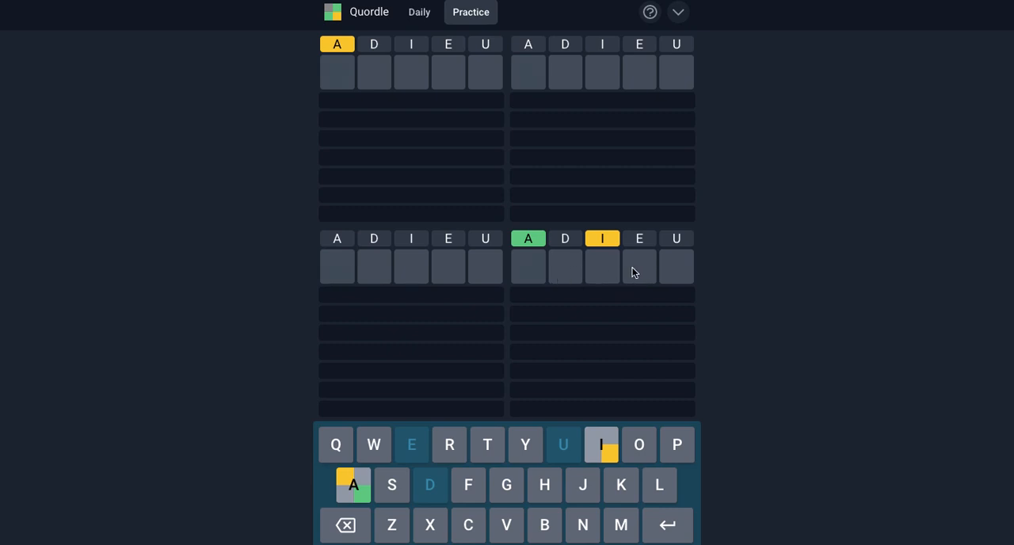
left_click(374, 444)
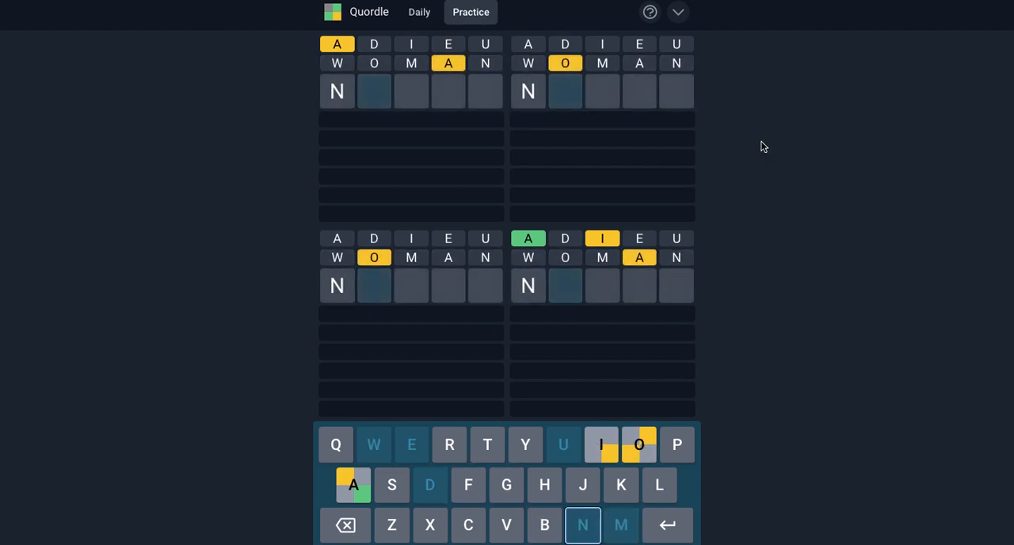
mouse_move(374, 257)
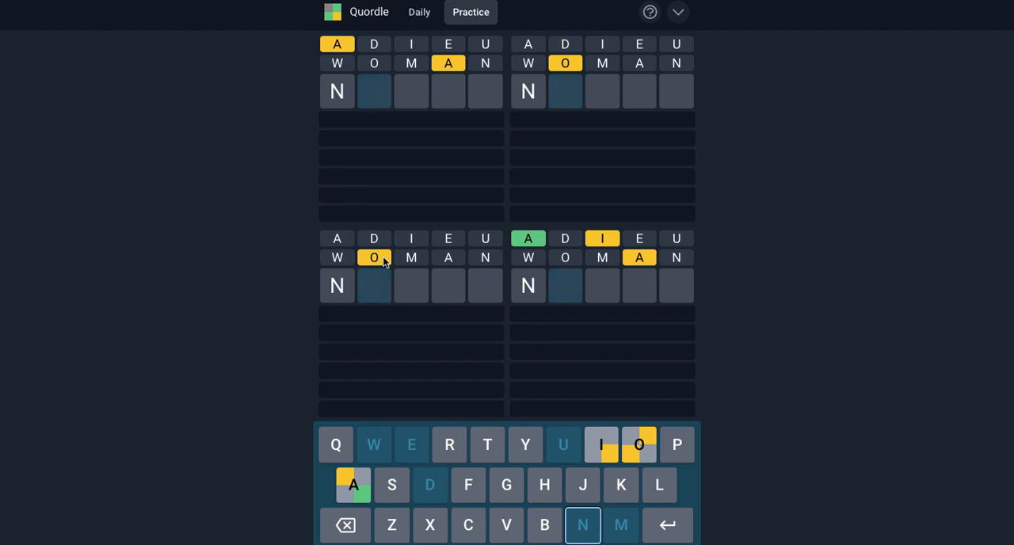
mouse_move(452, 61)
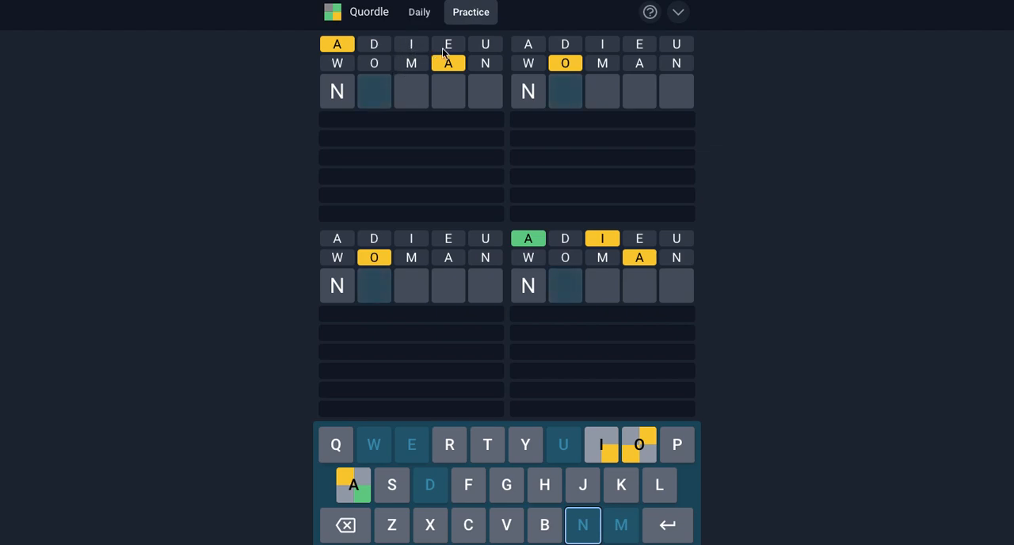
left_click(345, 524)
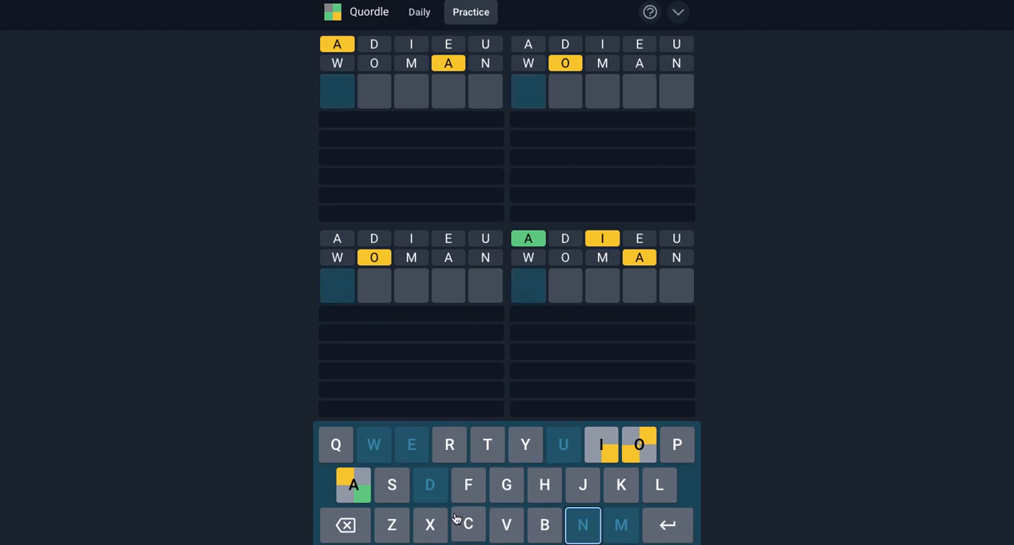
Step: Try CRALL and CRALY as third guesses, then backspace the rejected letters down to CL
left_click(467, 524)
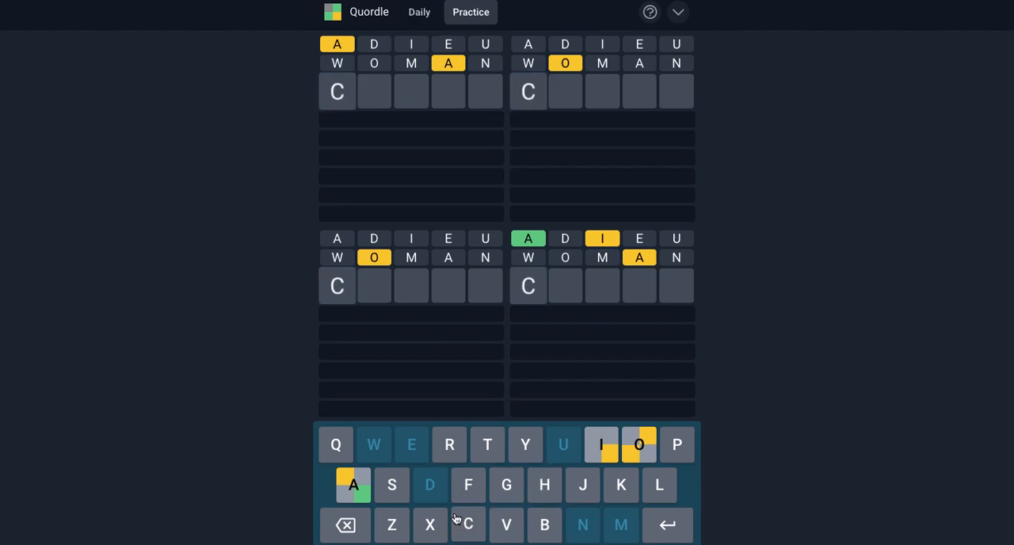
left_click(450, 443)
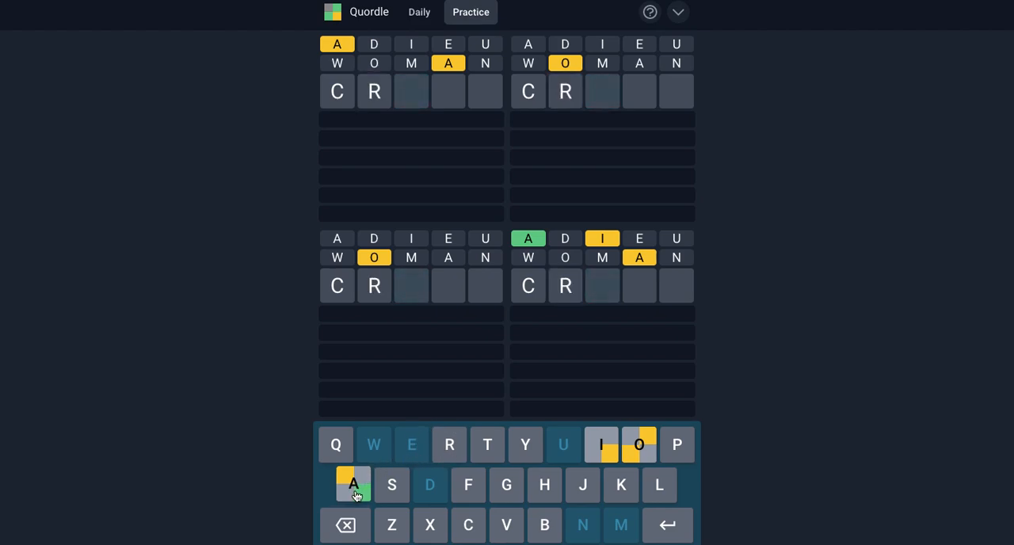
left_click(354, 484)
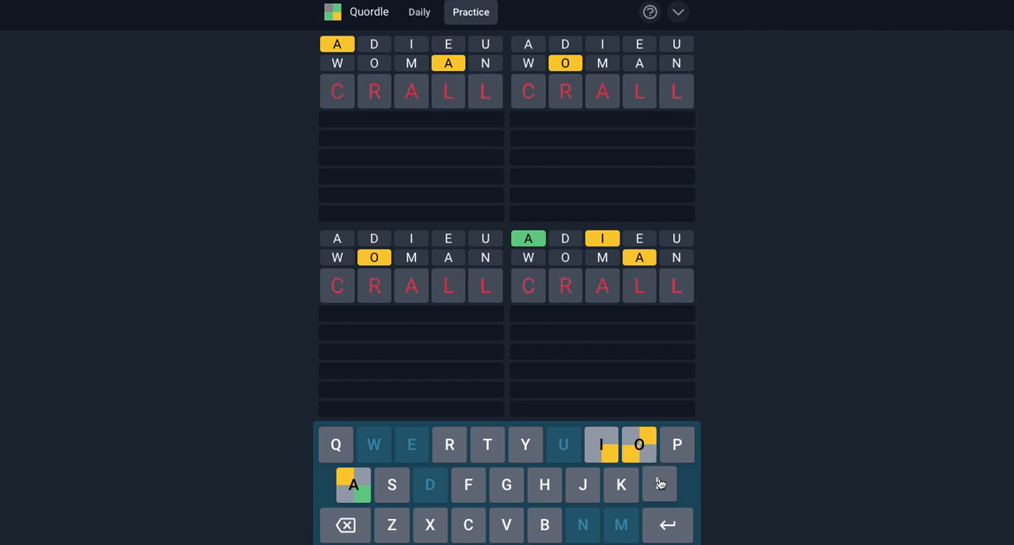
left_click(659, 485)
type("Y")
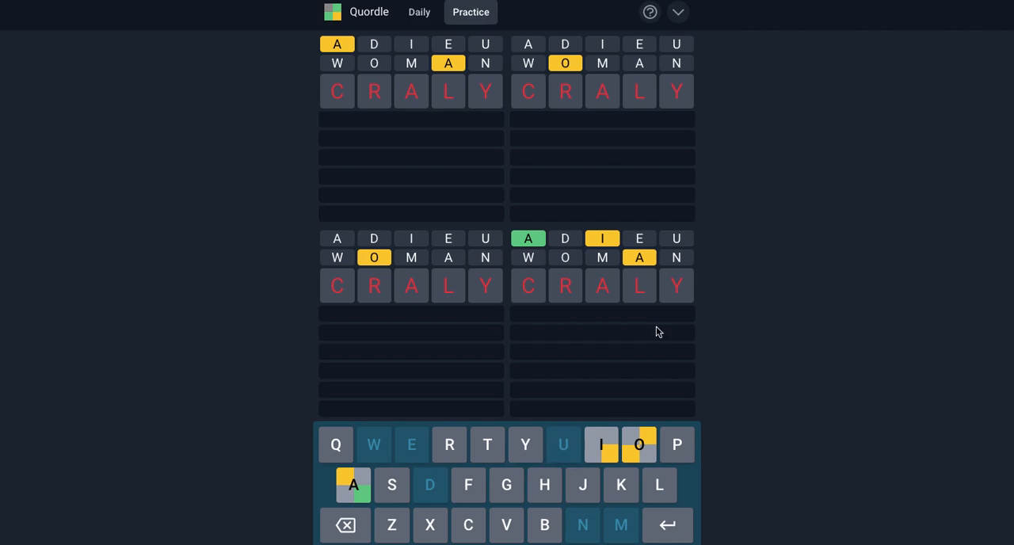
left_click(345, 524)
type("CL")
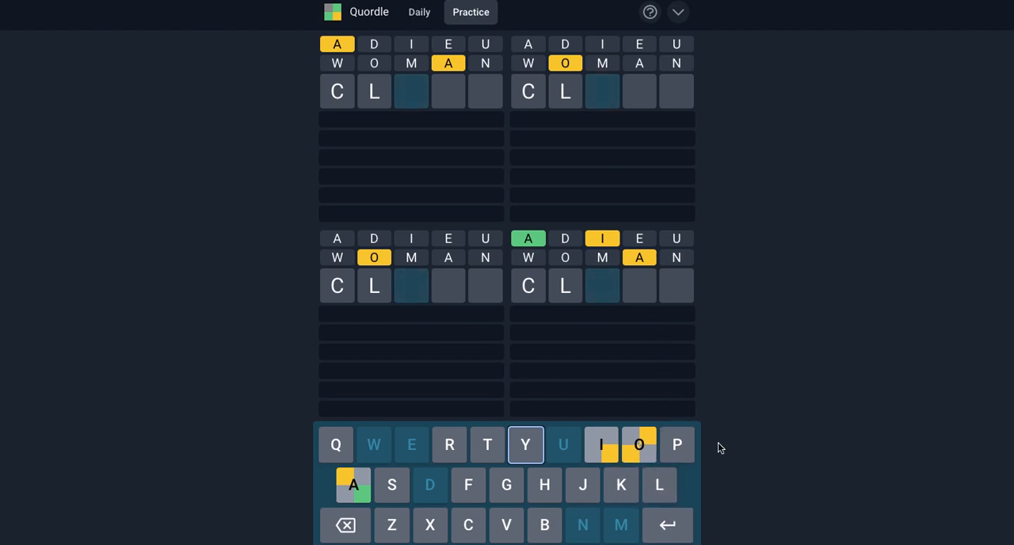
mouse_move(602, 491)
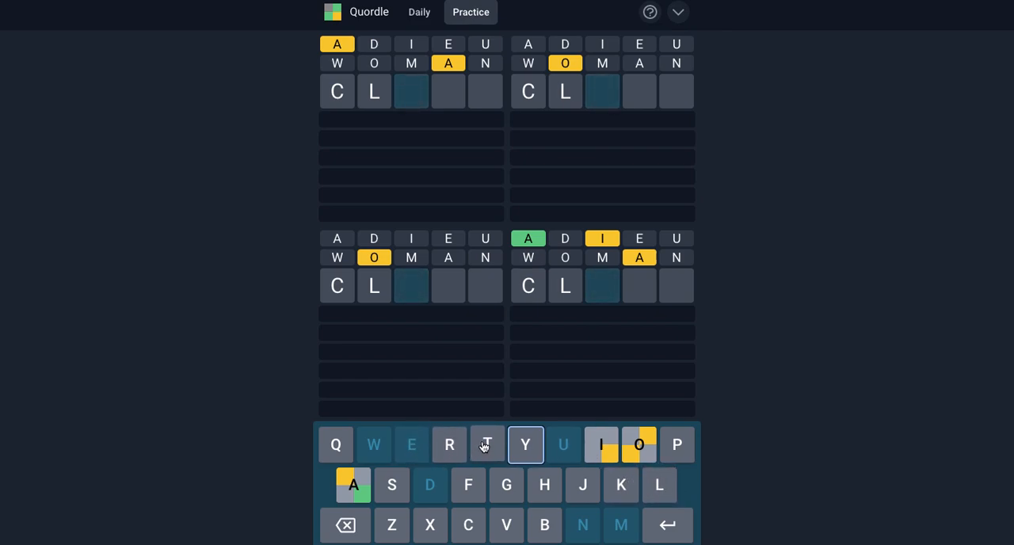
mouse_move(468, 442)
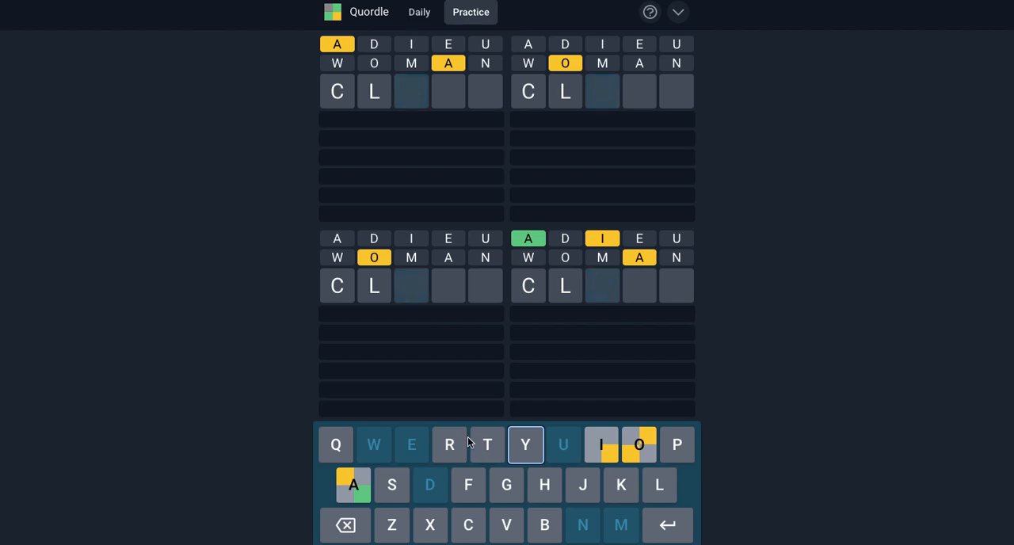
Step: Backspace a letter while reworking the third guess toward CRYPT
left_click(345, 524)
type("RYPT")
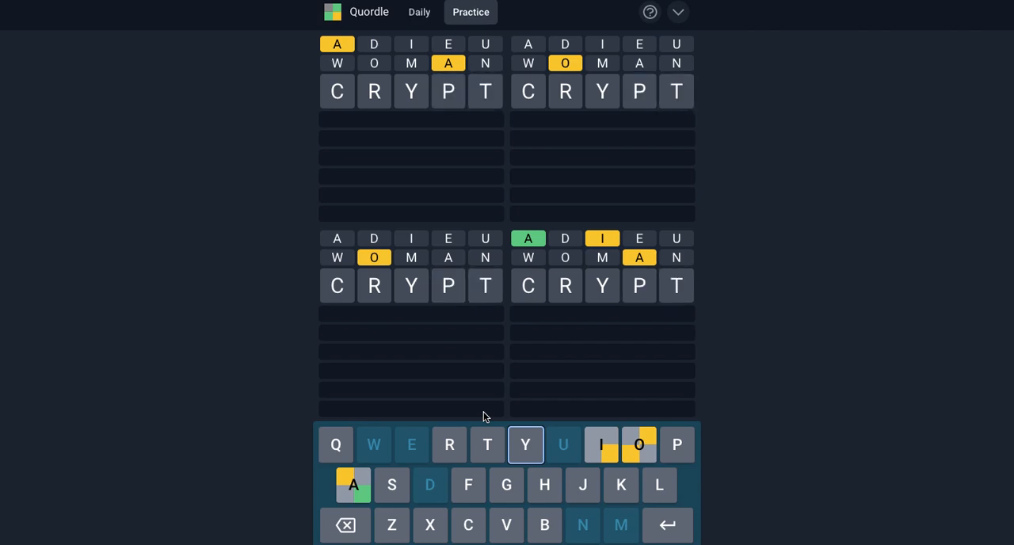
mouse_move(361, 307)
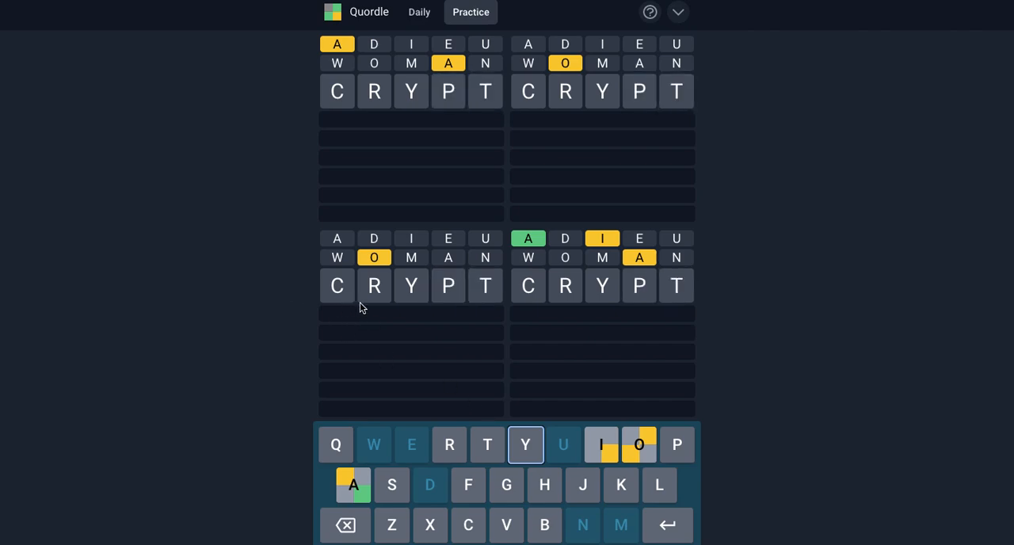
mouse_move(450, 444)
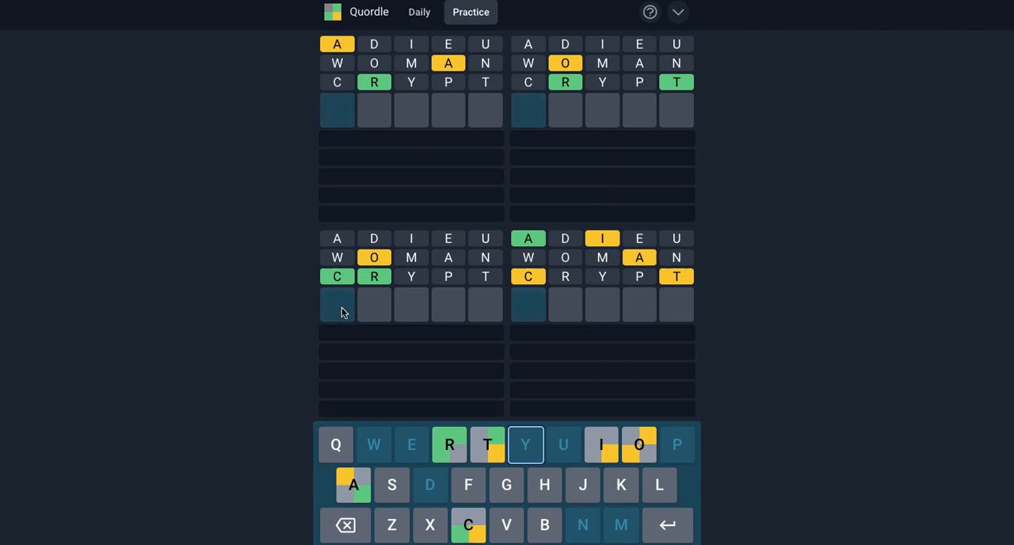
mouse_move(589, 76)
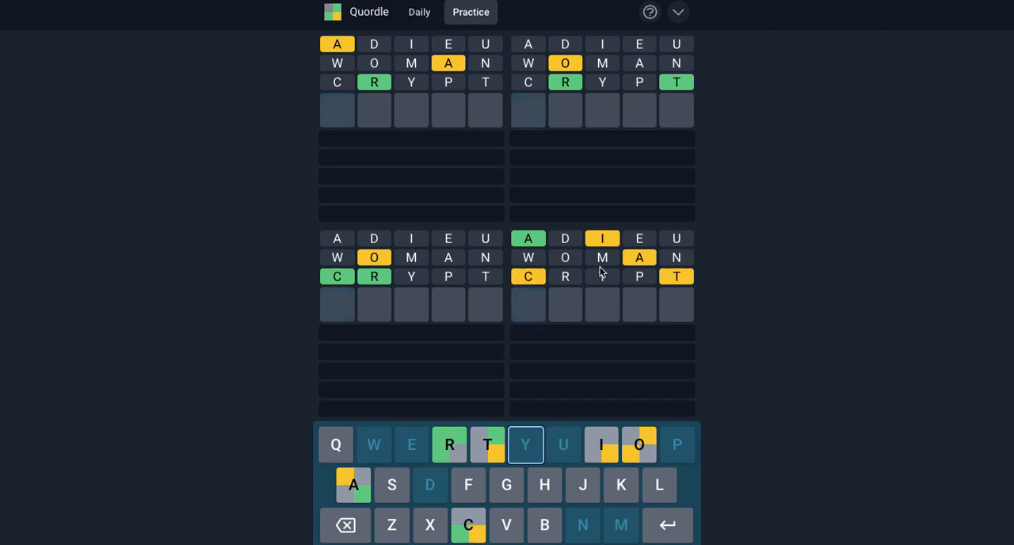
mouse_move(542, 283)
type("ACIT")
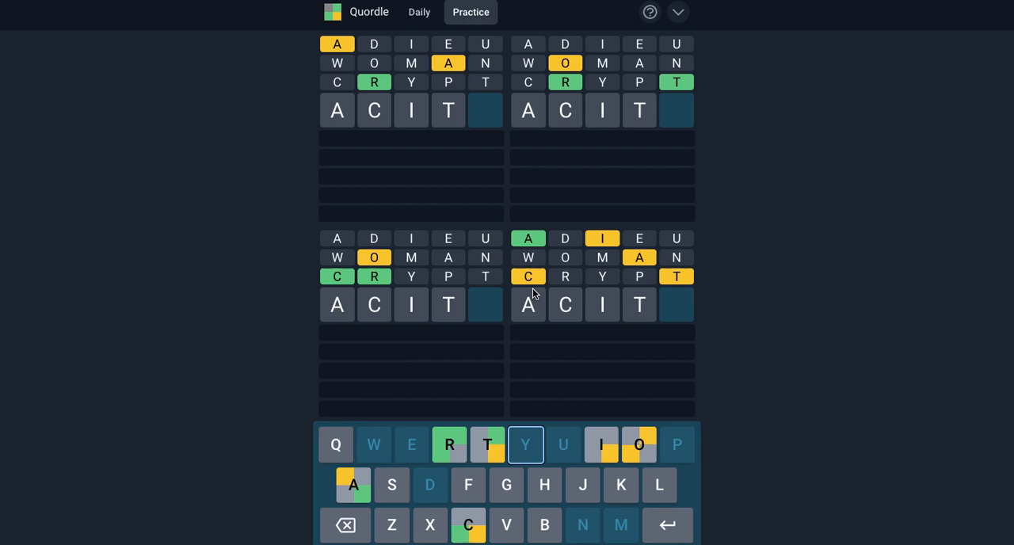
Step: Delete the invalid AXTIC letters to make room for ATTIC
key("Backspace")
type("XTI")
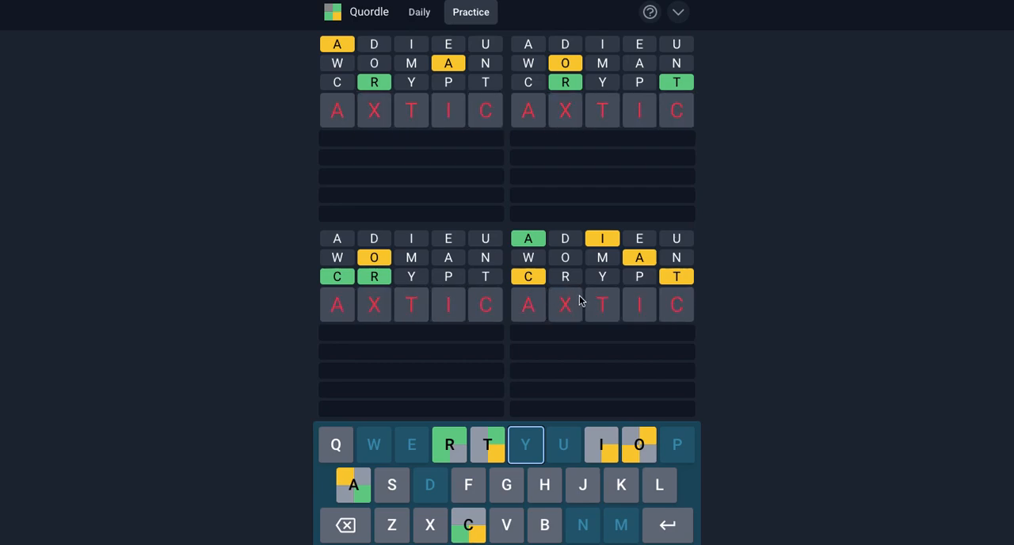
left_click(345, 525)
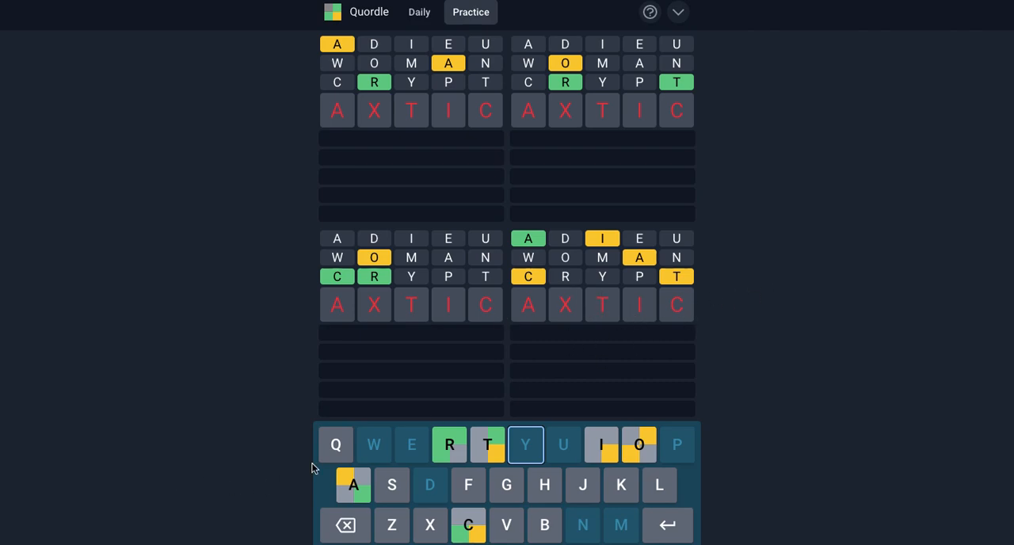
mouse_move(487, 443)
type("X")
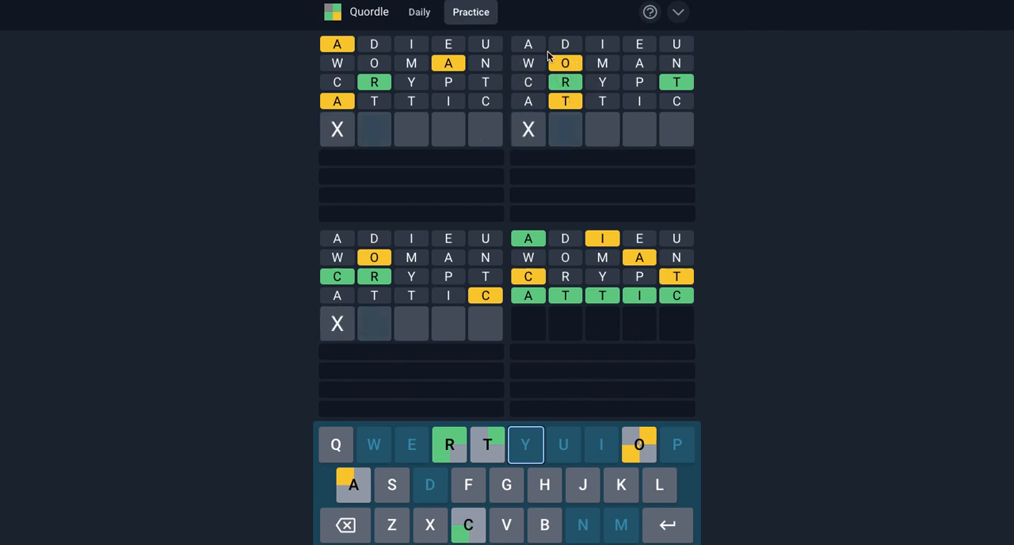
Step: Enter a letter on the on-screen keyboard toward the guess FROST
left_click(638, 444)
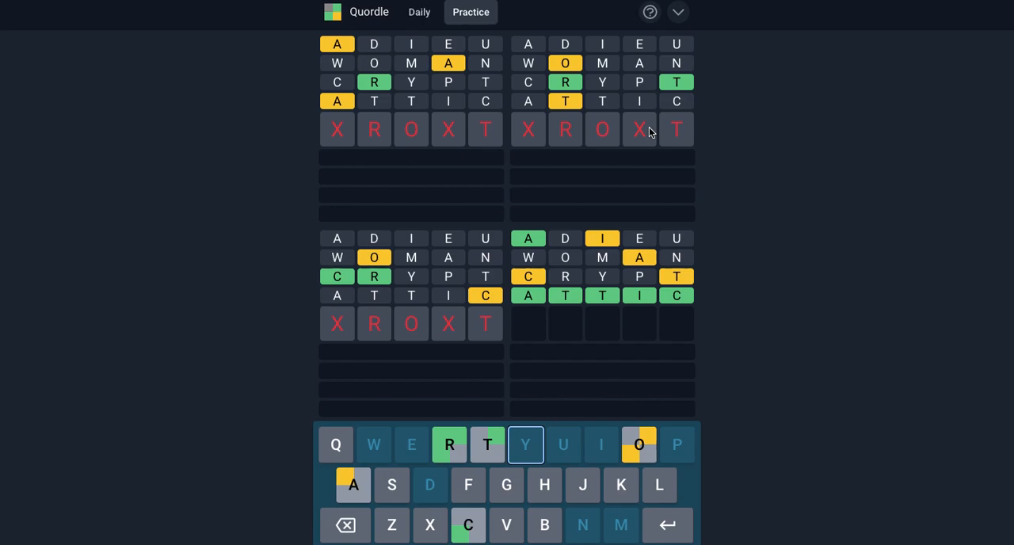
mouse_move(615, 142)
type("FROS")
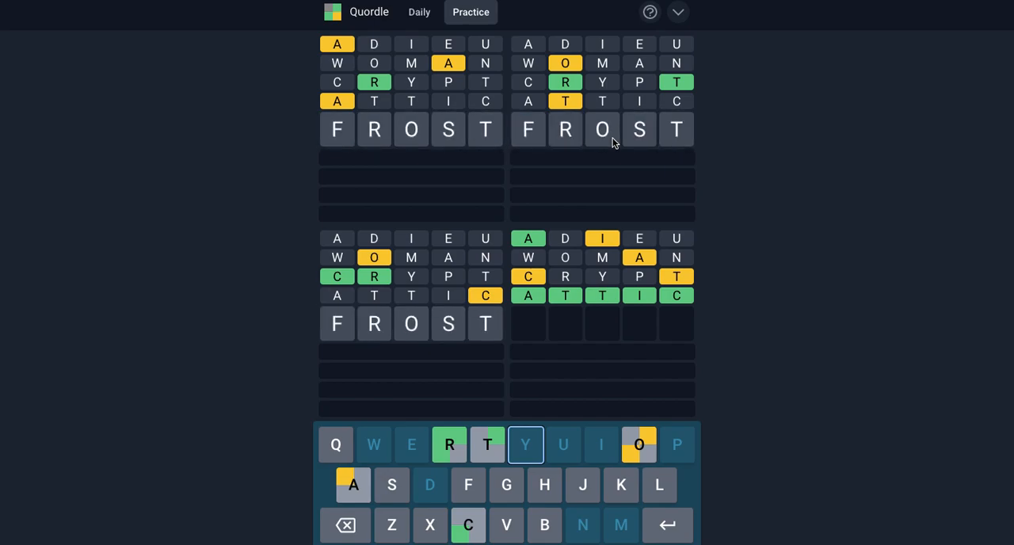
mouse_move(656, 140)
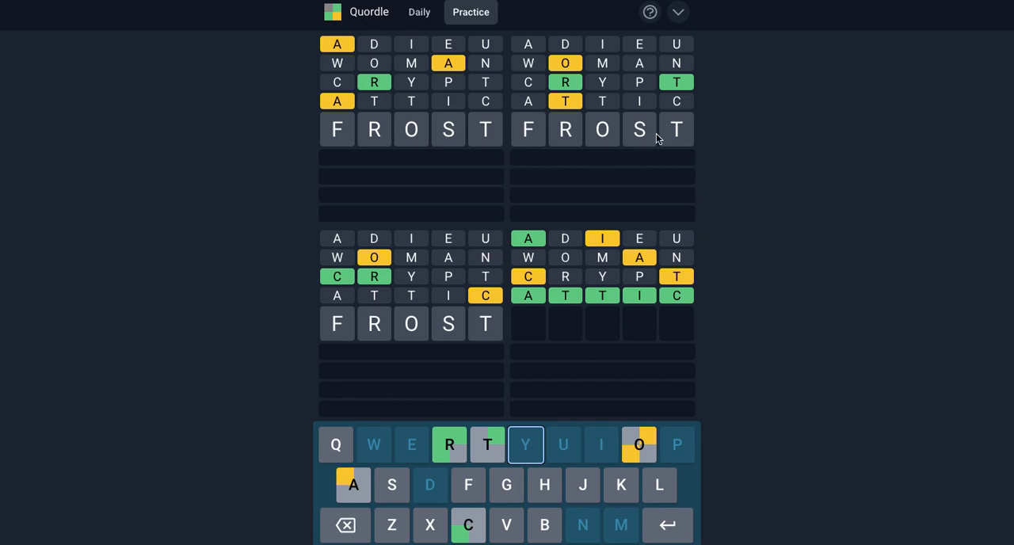
mouse_move(557, 51)
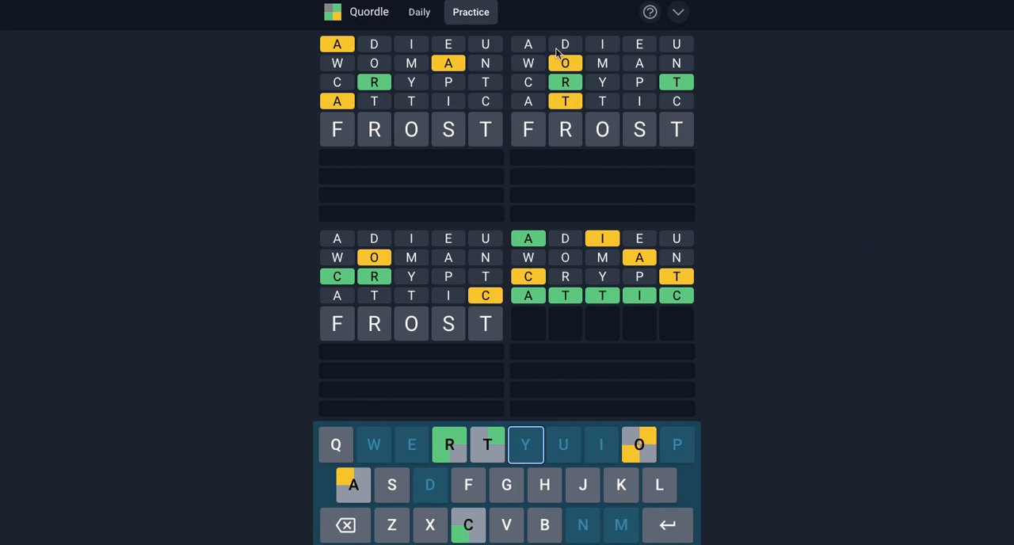
mouse_move(594, 139)
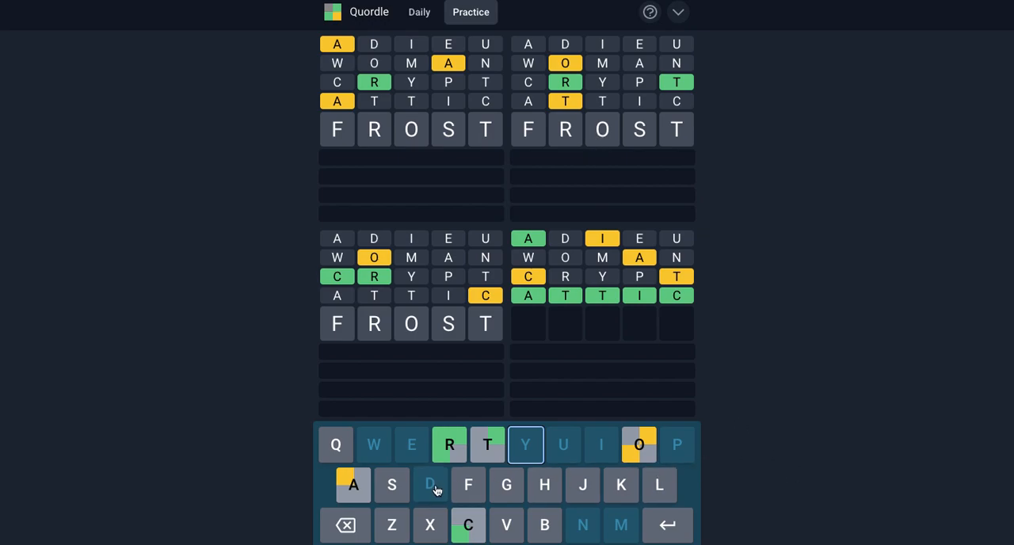
mouse_move(885, 339)
type("Y")
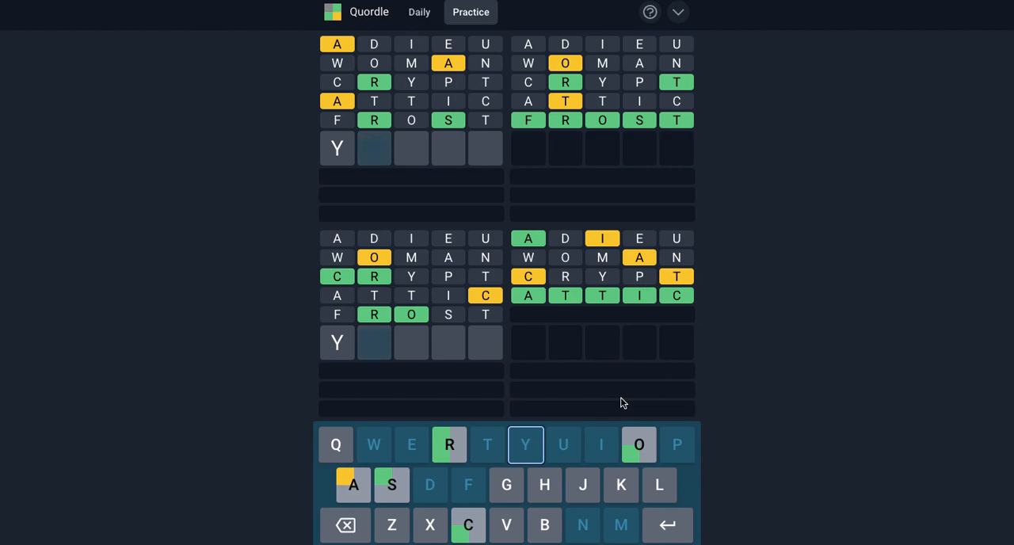
mouse_move(617, 220)
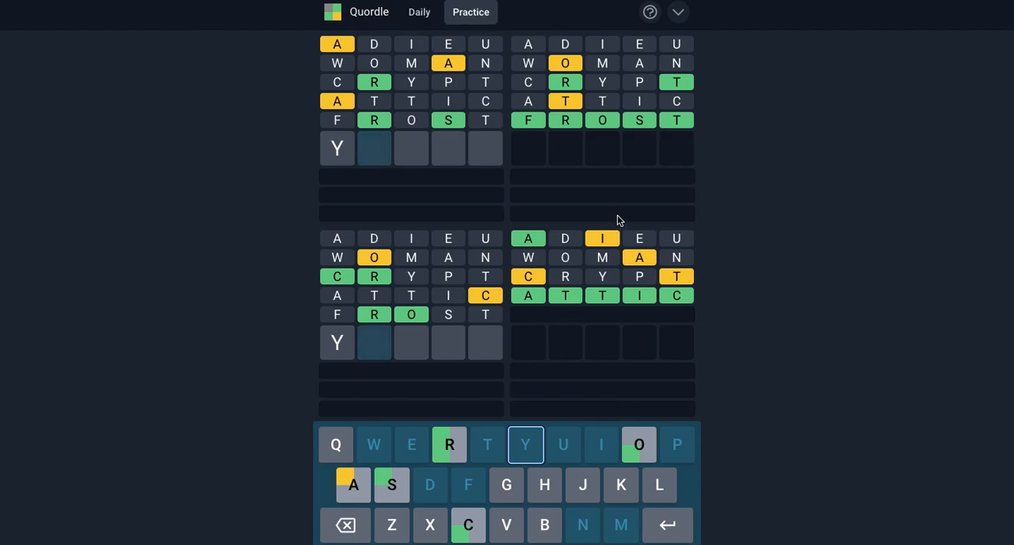
mouse_move(627, 365)
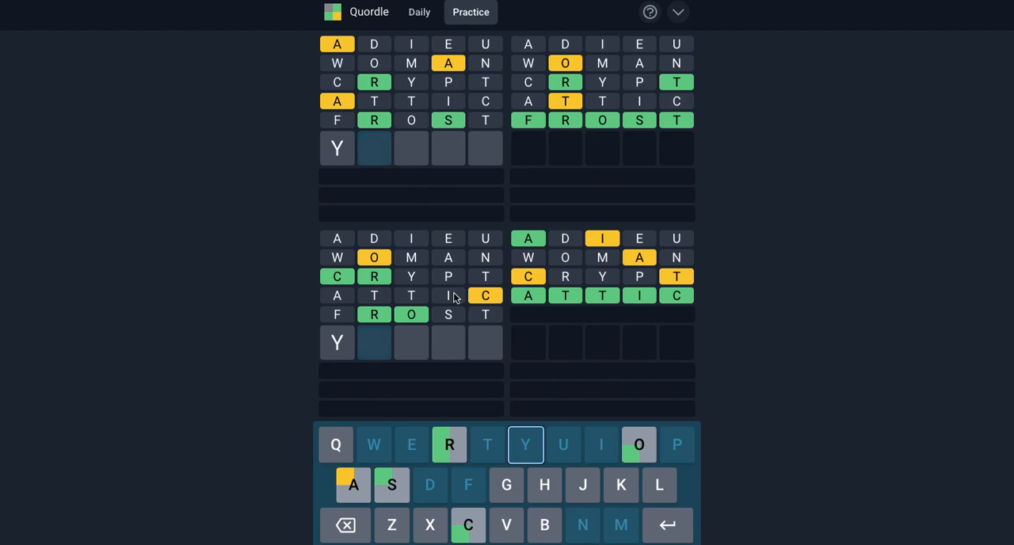
mouse_move(225, 228)
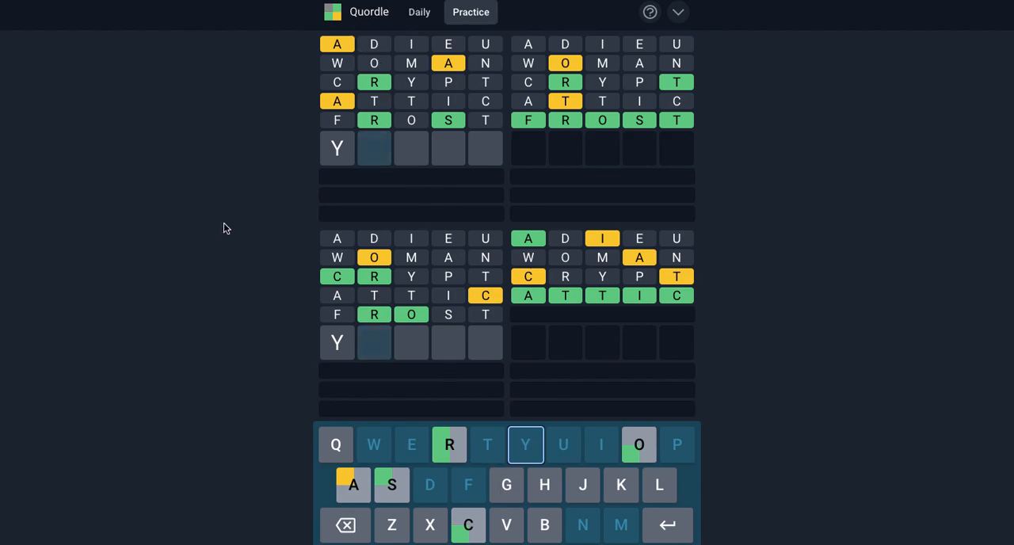
mouse_move(374, 317)
type("C")
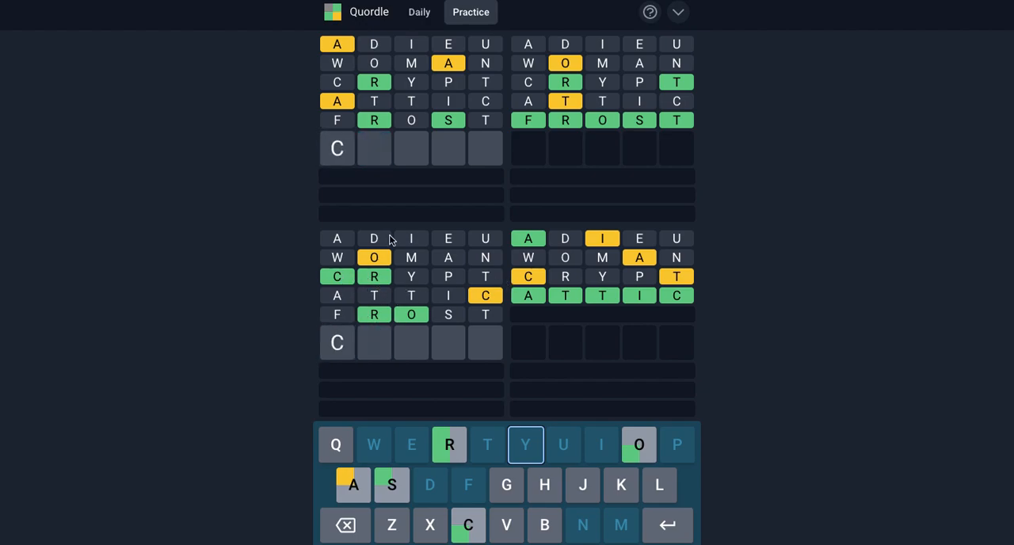
Step: After FROST scores, enter letters toward CROC and backspace the row empty again
type("RO")
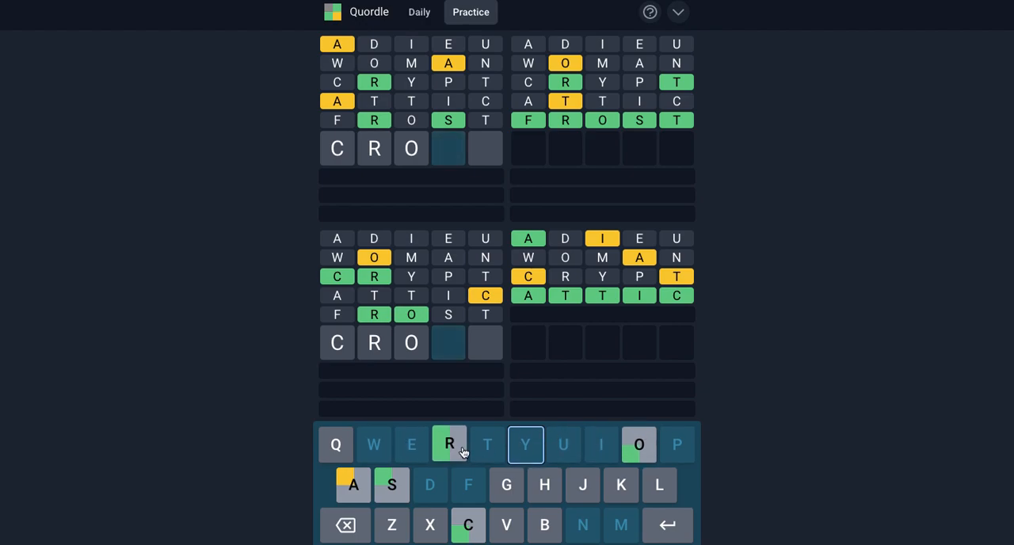
mouse_move(638, 443)
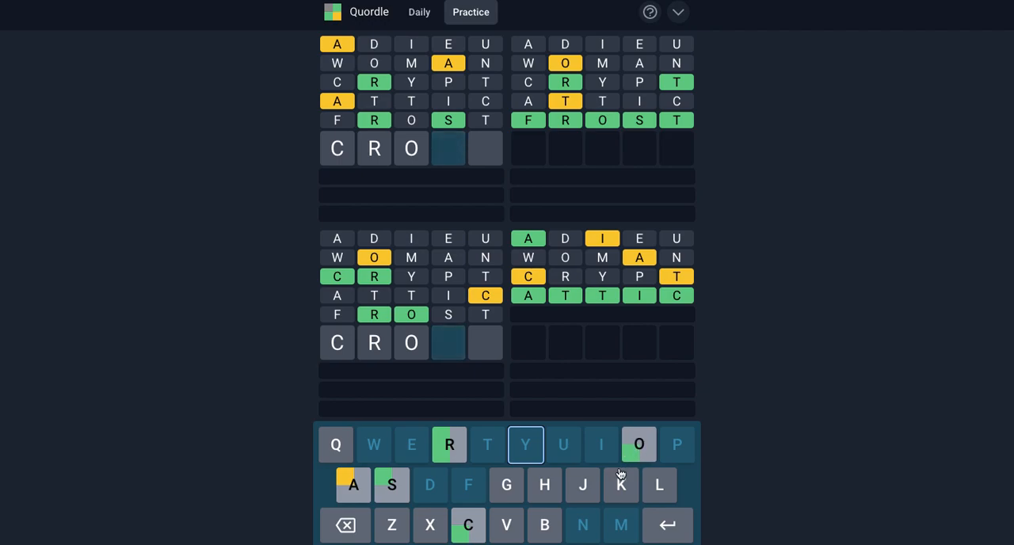
mouse_move(625, 428)
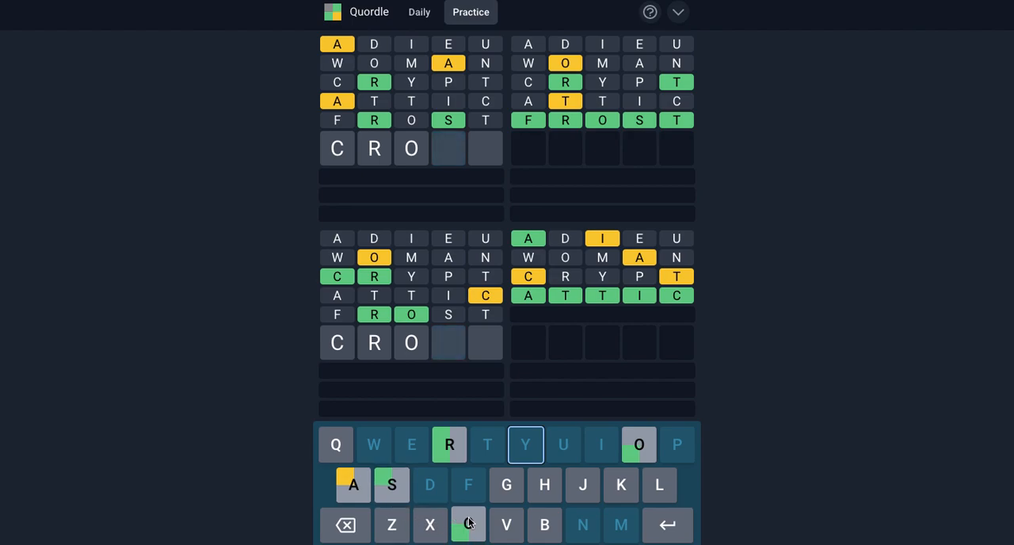
left_click(467, 524)
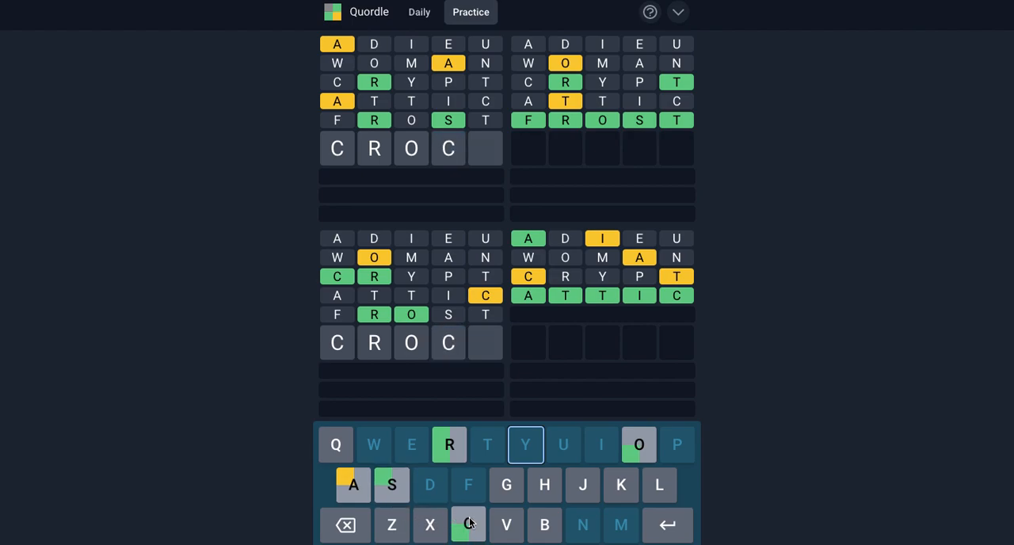
left_click(621, 484)
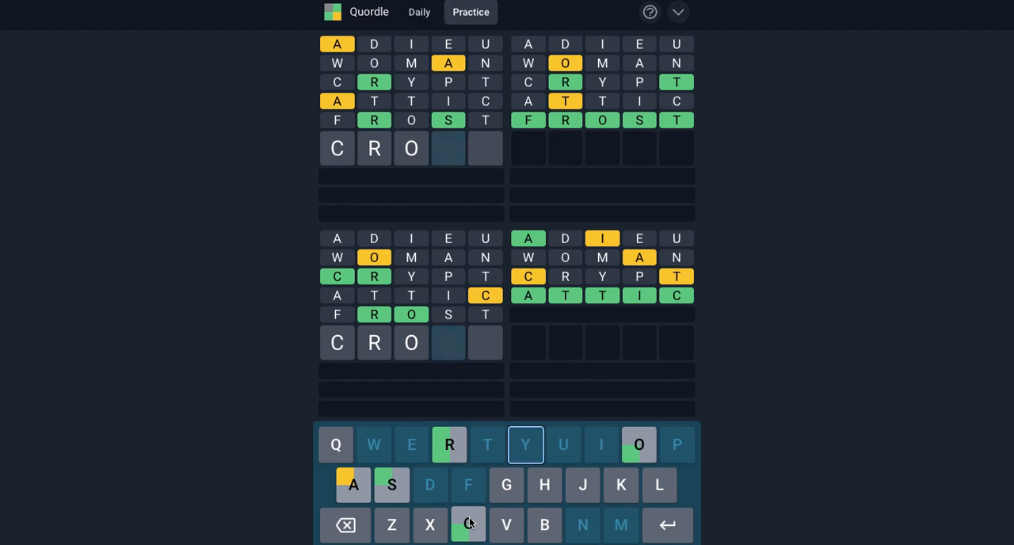
left_click(345, 524)
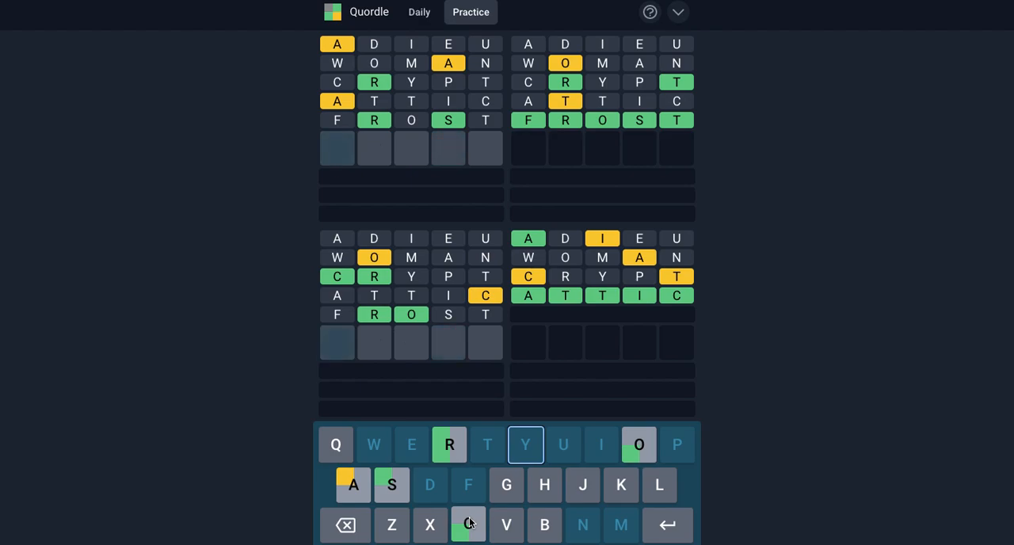
Step: Enter C, then B toward BRASH, and remove the stray letter from the new row
left_click(467, 524)
type("XRASH")
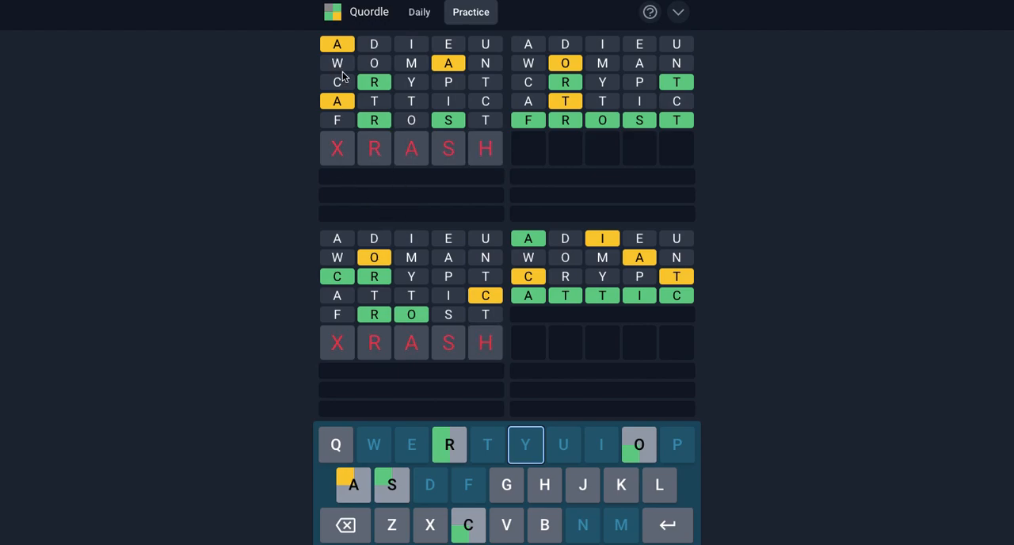
mouse_move(329, 146)
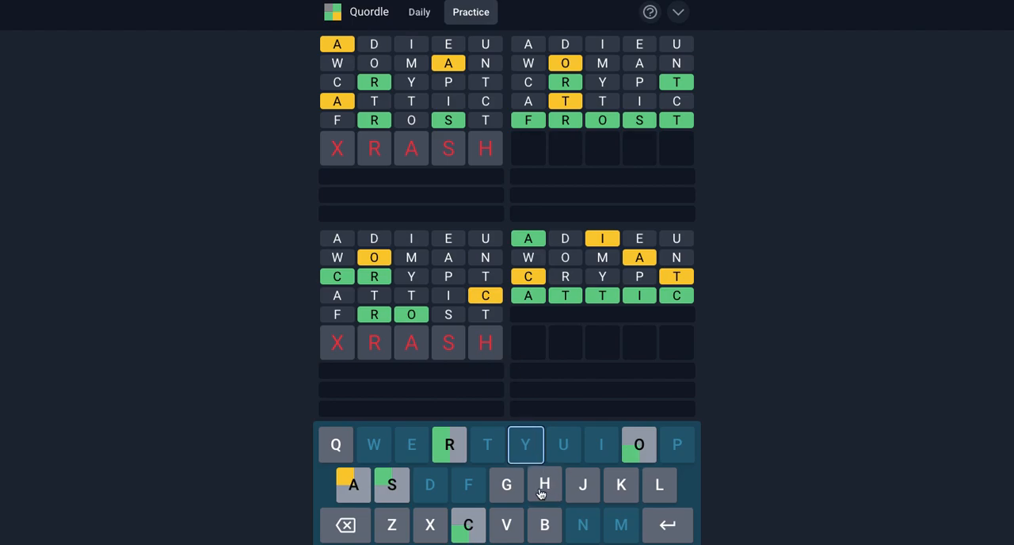
mouse_move(507, 485)
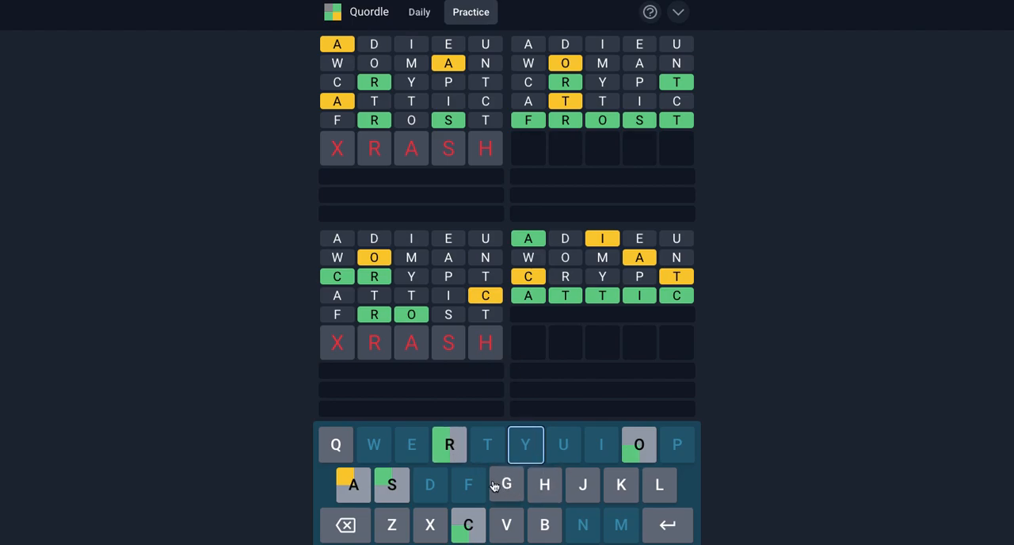
mouse_move(583, 483)
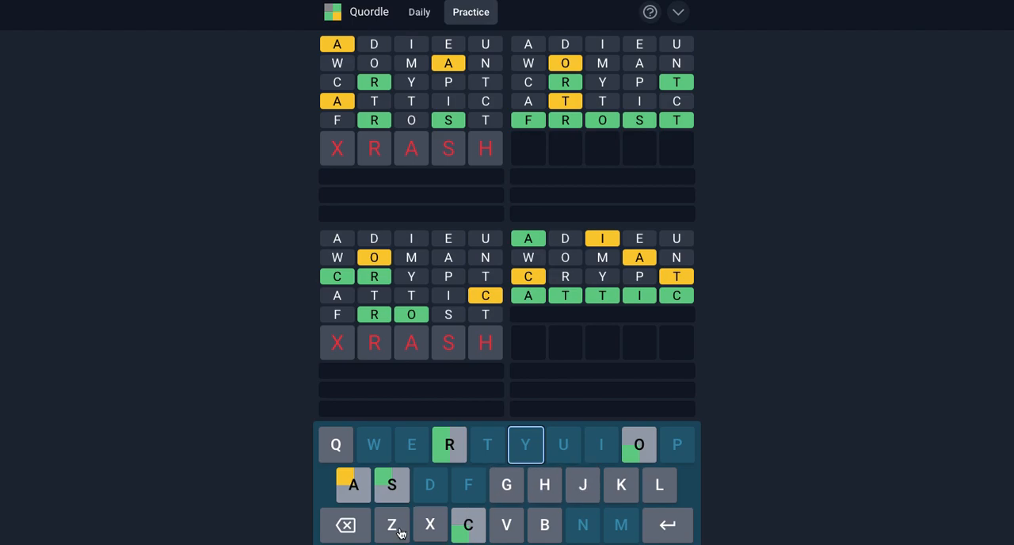
mouse_move(468, 525)
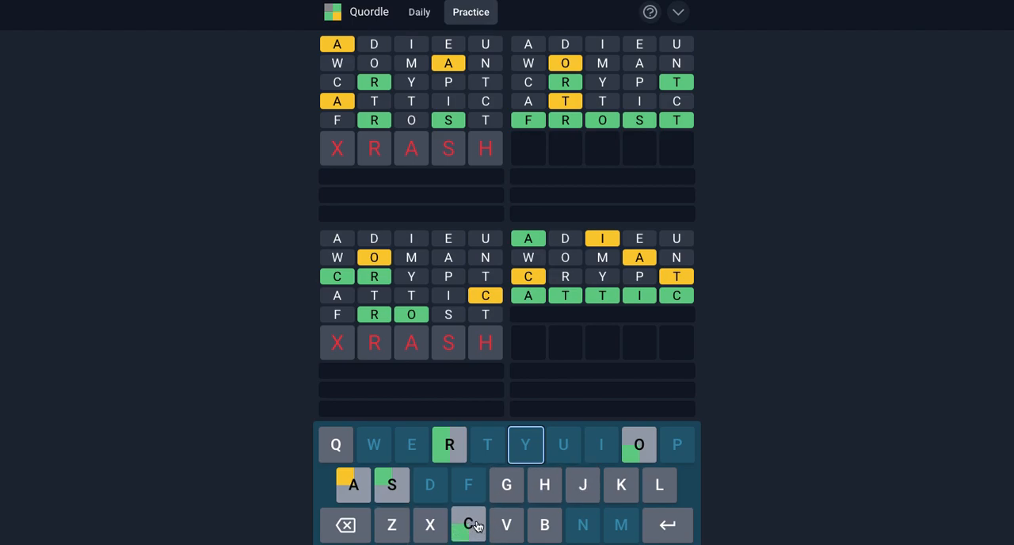
mouse_move(490, 510)
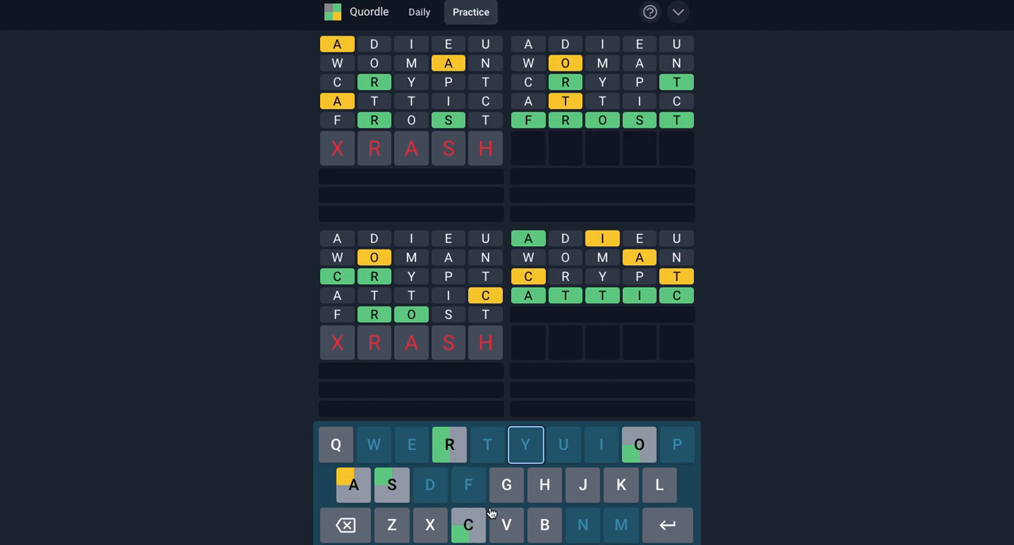
mouse_move(507, 519)
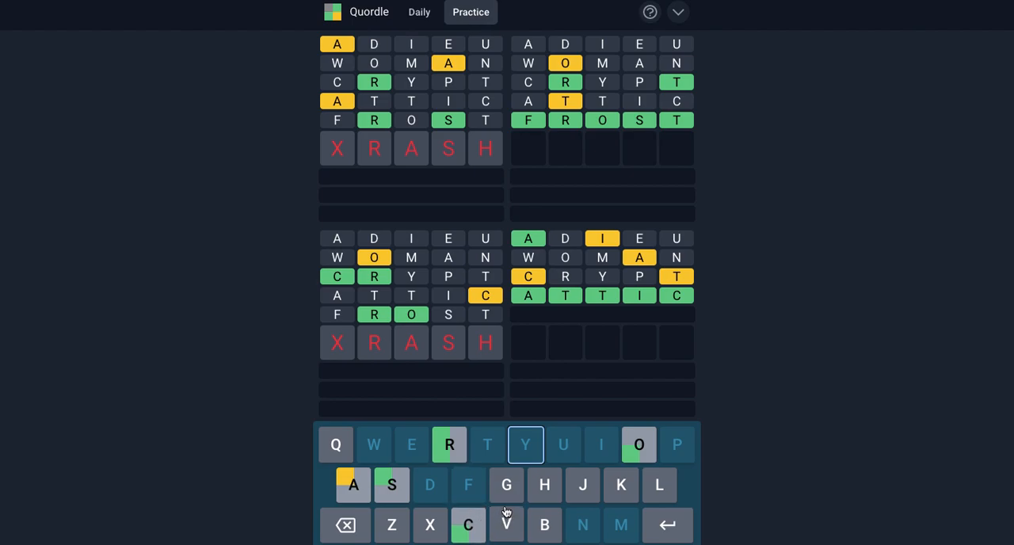
mouse_move(507, 519)
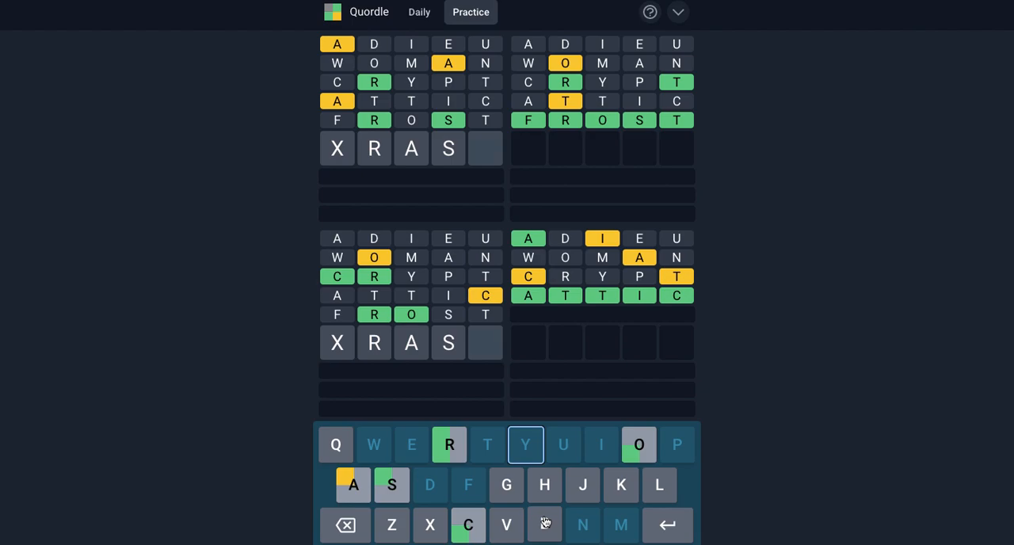
type("B")
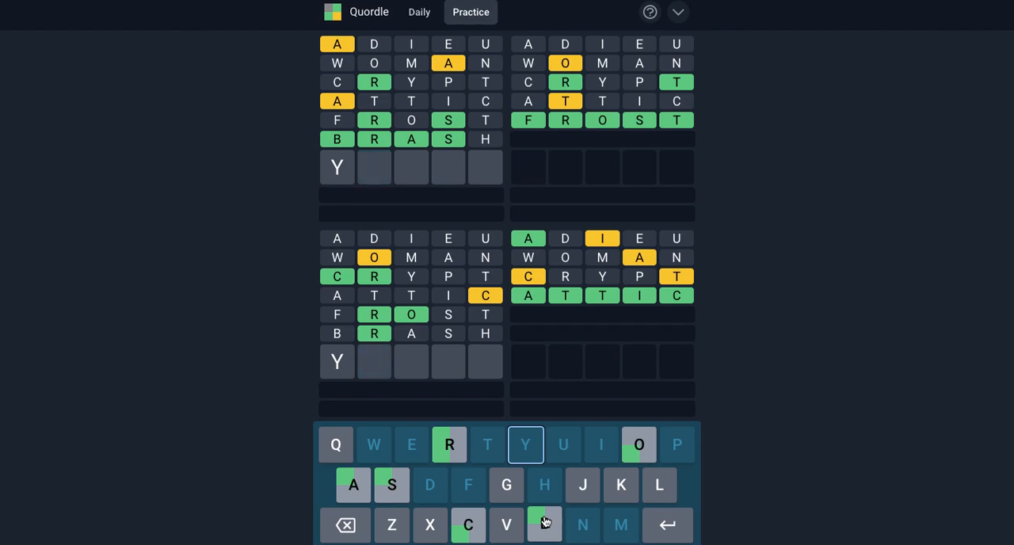
left_click(345, 524)
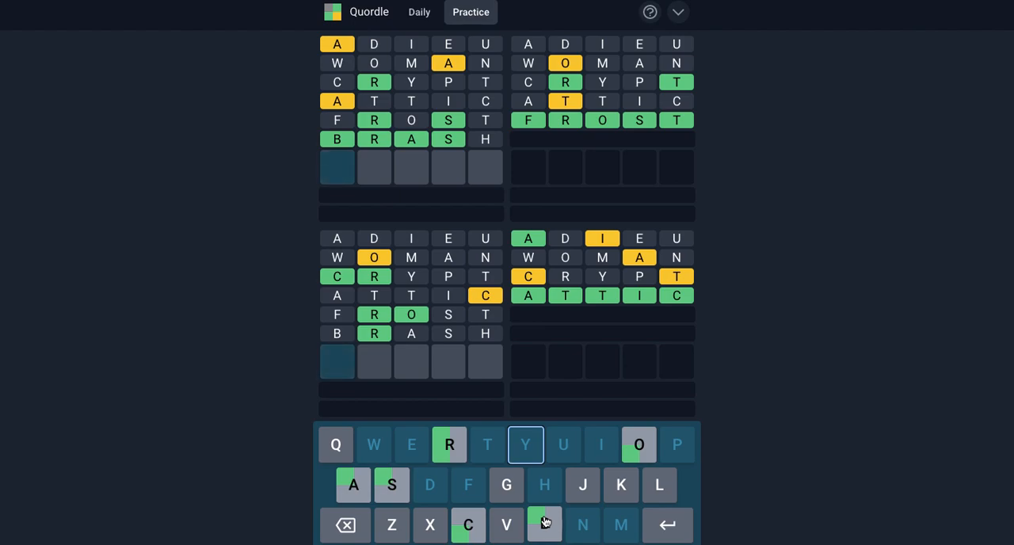
Step: Enter BRASS to solve the top-left board and clear stray letters from the next row
type("BRASS")
left_click(412, 388)
type("YCR")
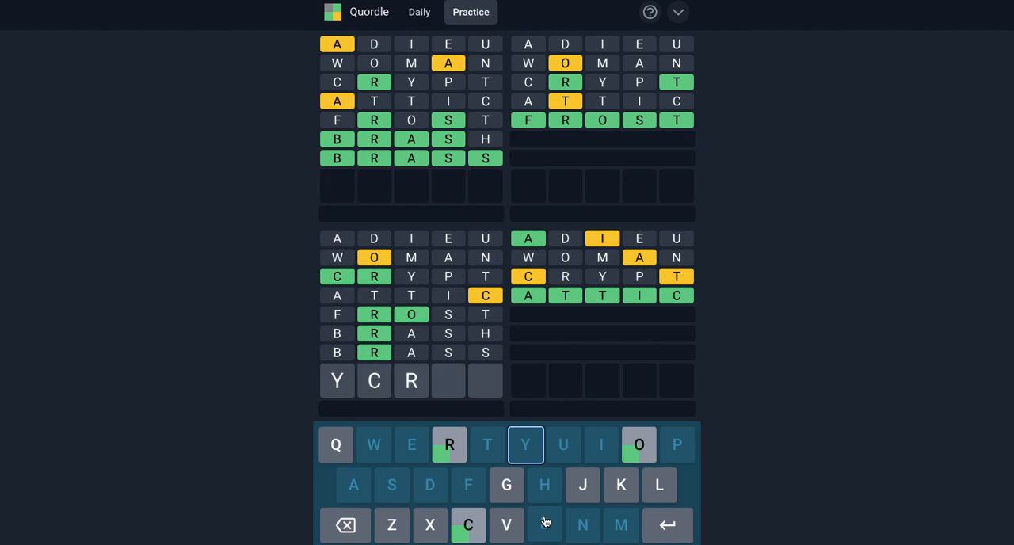
left_click(345, 525)
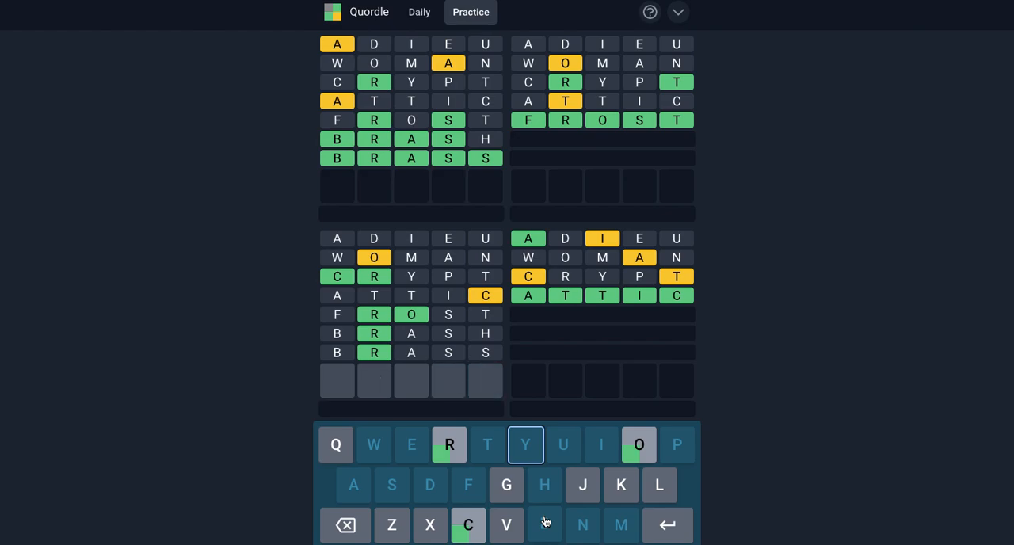
Step: Enter letters toward CROLK and backspace the misspelled ones back to CRO
left_click(638, 444)
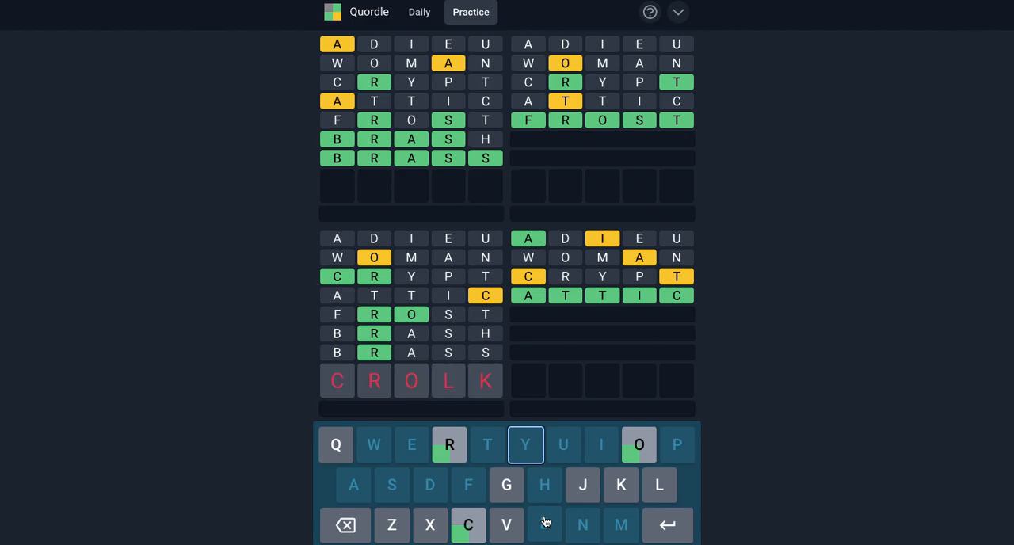
left_click(345, 524)
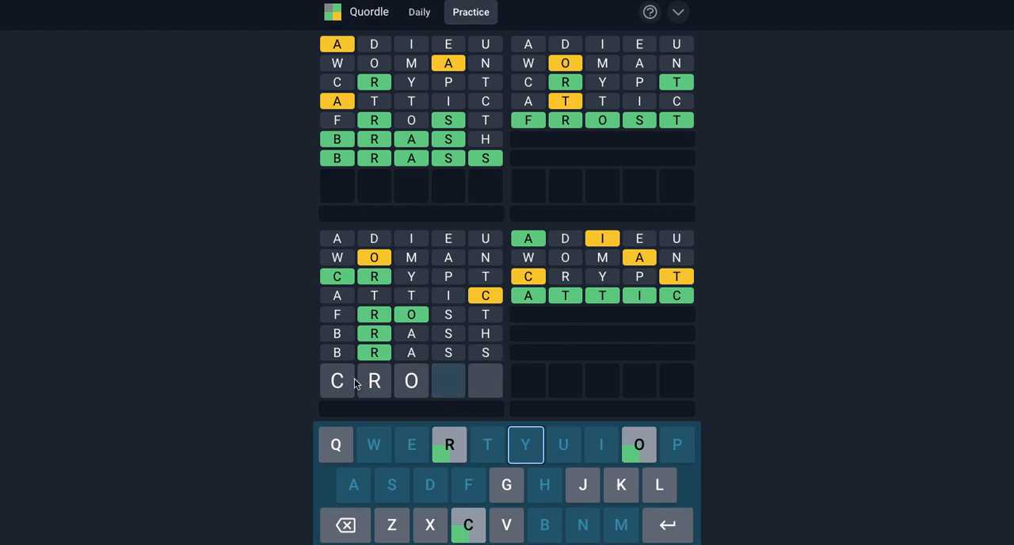
mouse_move(513, 430)
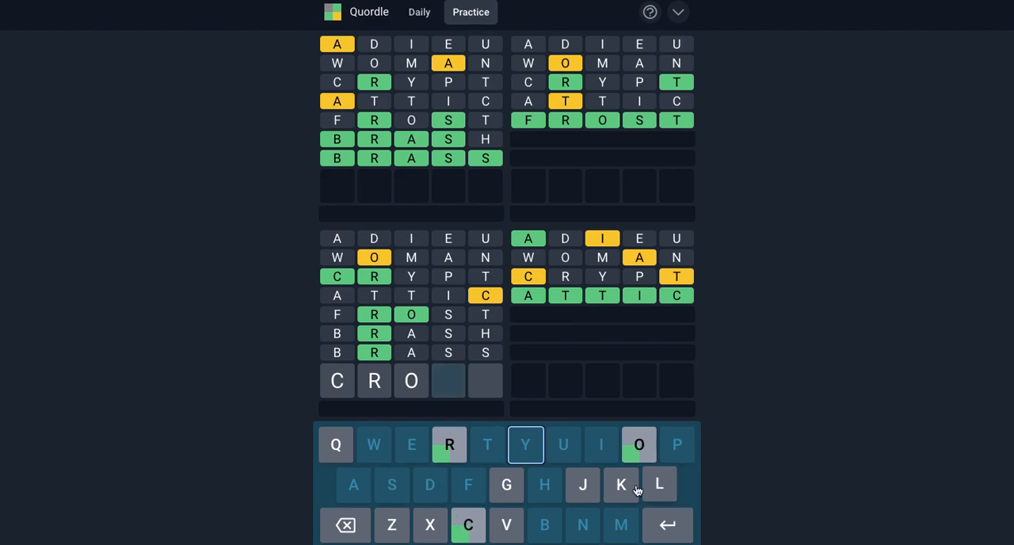
mouse_move(725, 467)
type("Y")
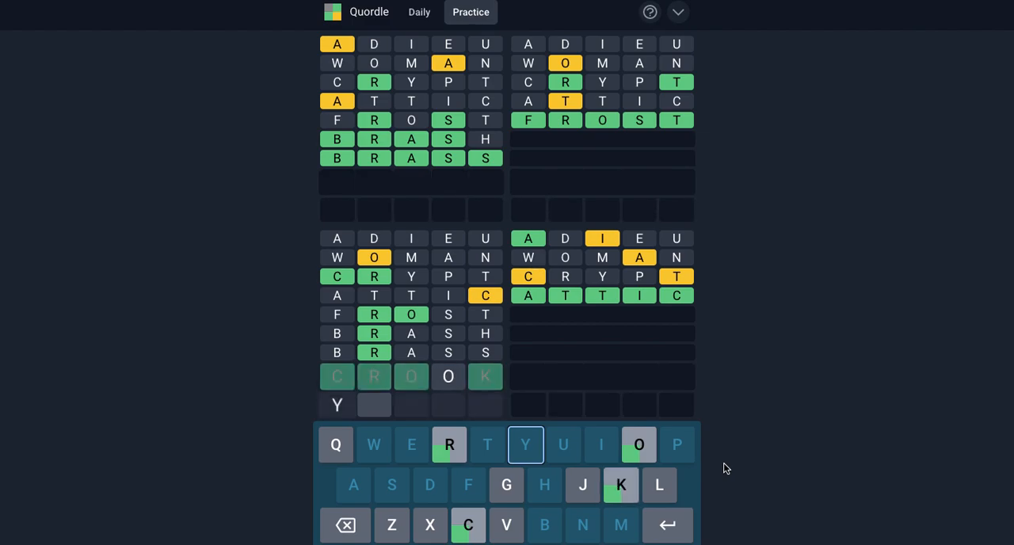
Step: Submit CROOK, then correct the fourth letter to C and solve the bottom-left board with CROCK
key("Return")
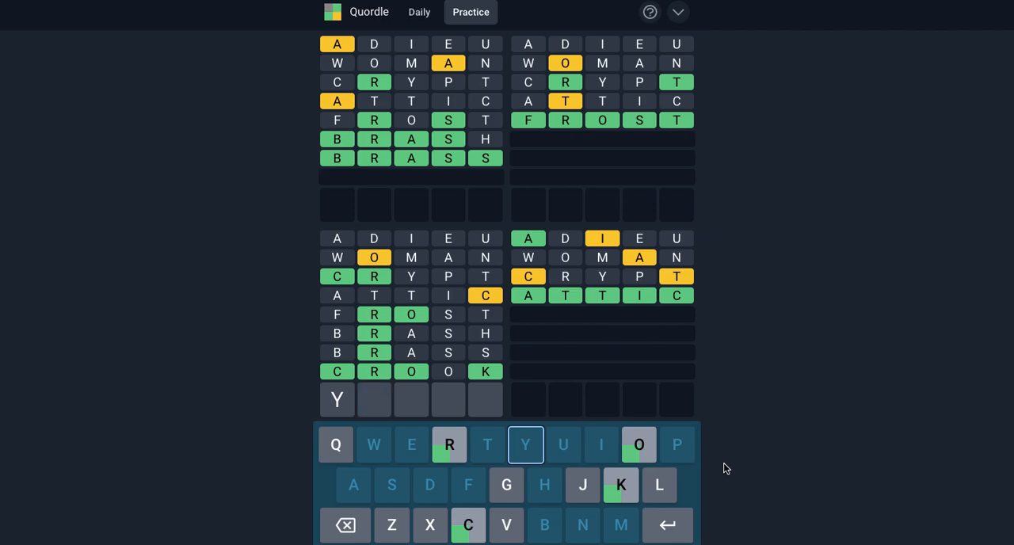
left_click(346, 526)
type("CROL")
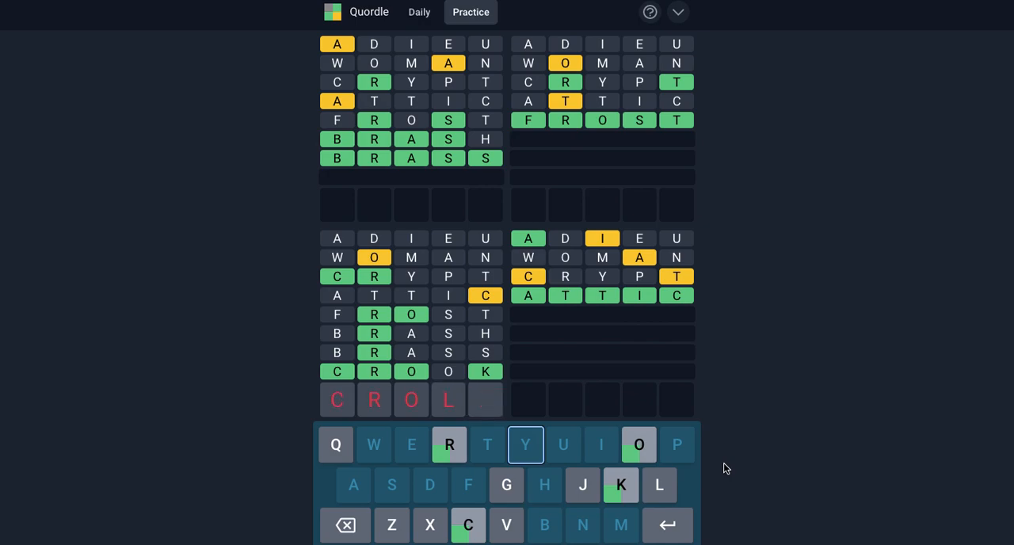
left_click(345, 525)
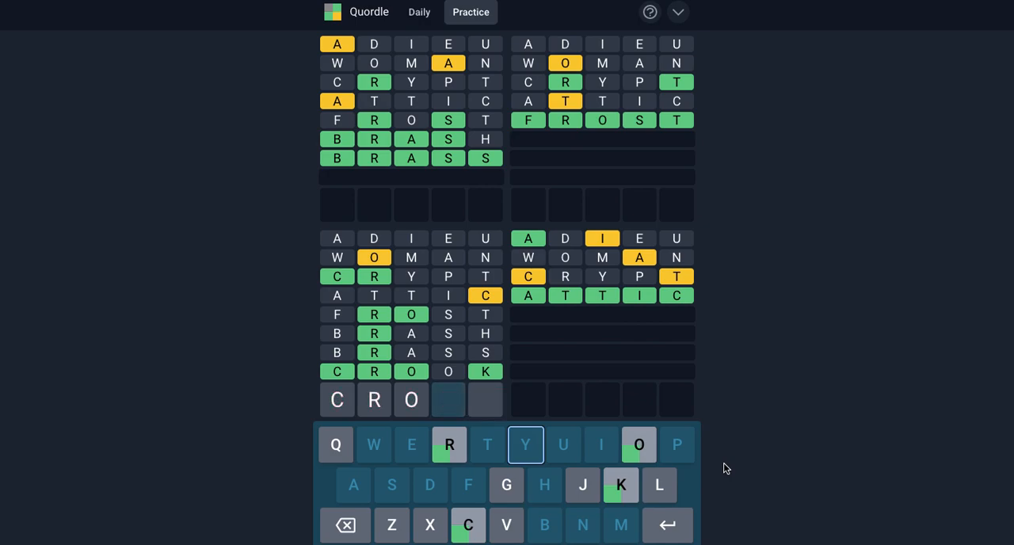
left_click(467, 524)
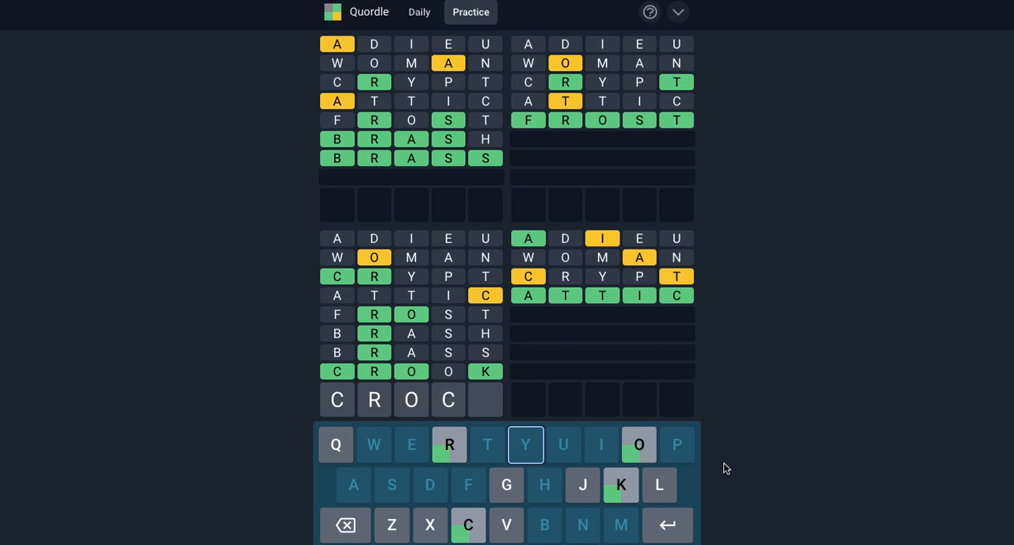
key("Return")
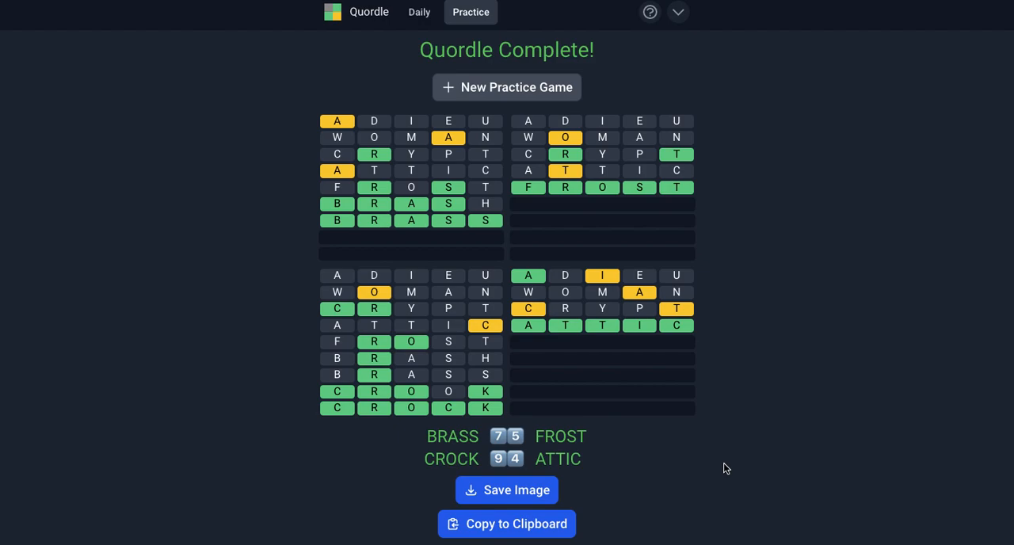
mouse_move(794, 372)
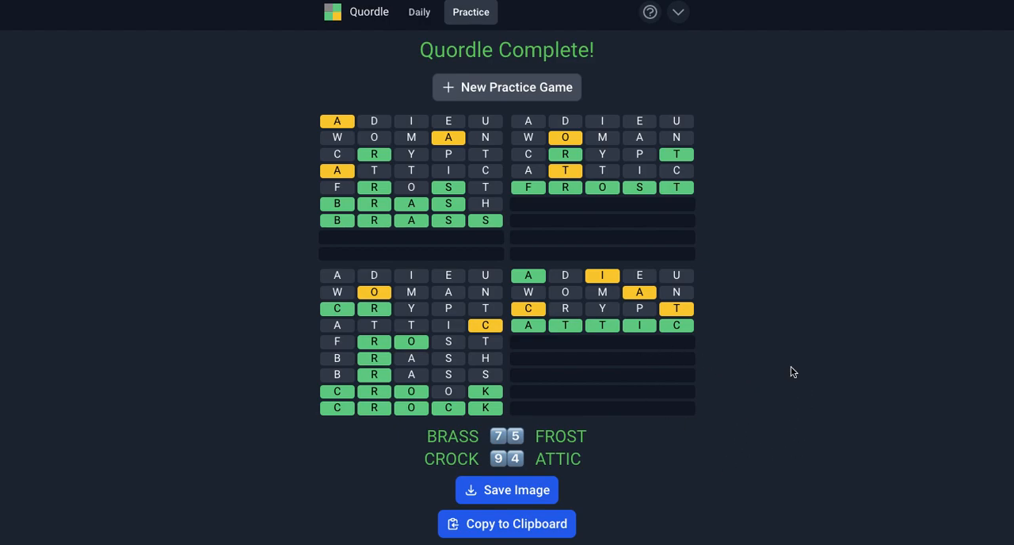
mouse_move(340, 135)
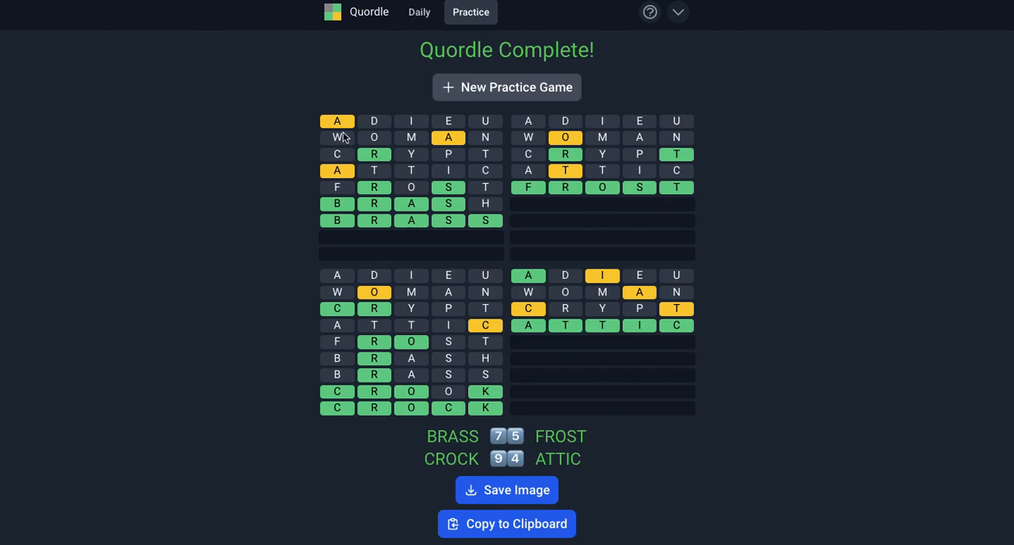
mouse_move(441, 146)
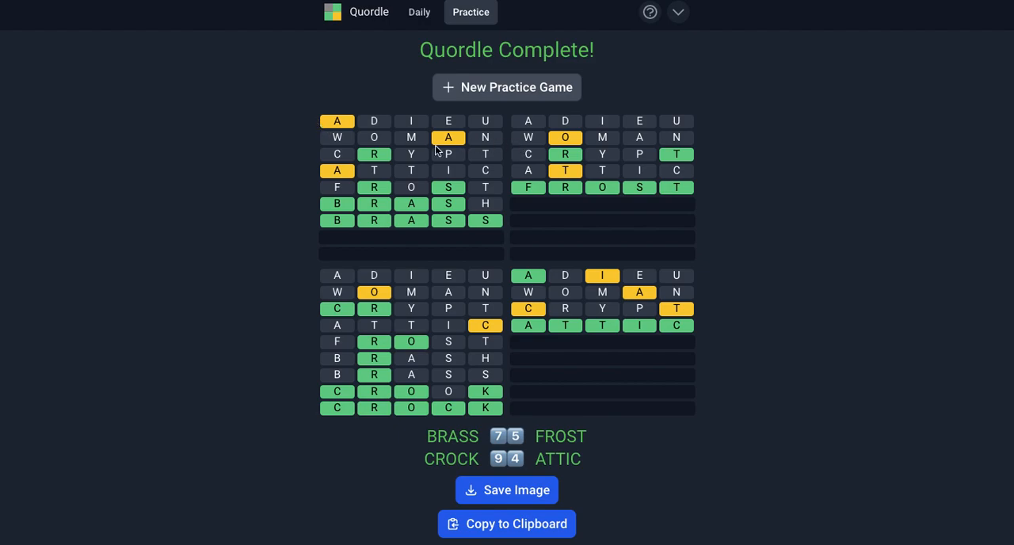
mouse_move(689, 129)
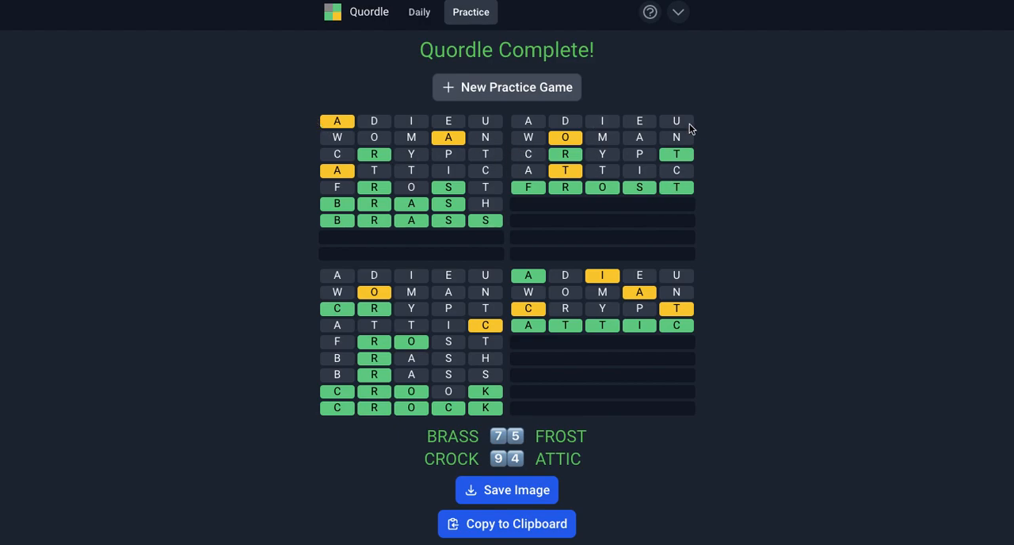
mouse_move(484, 356)
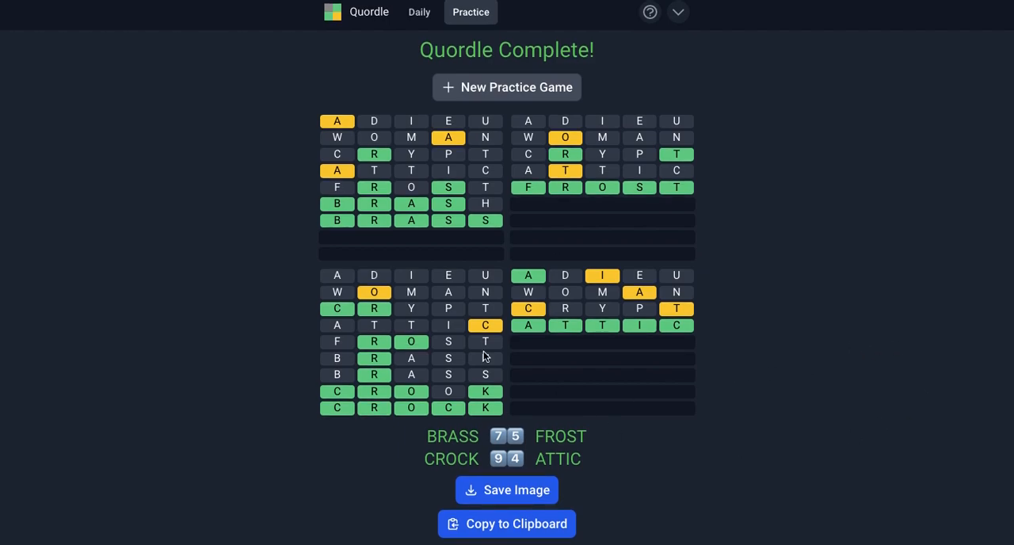
mouse_move(125, 269)
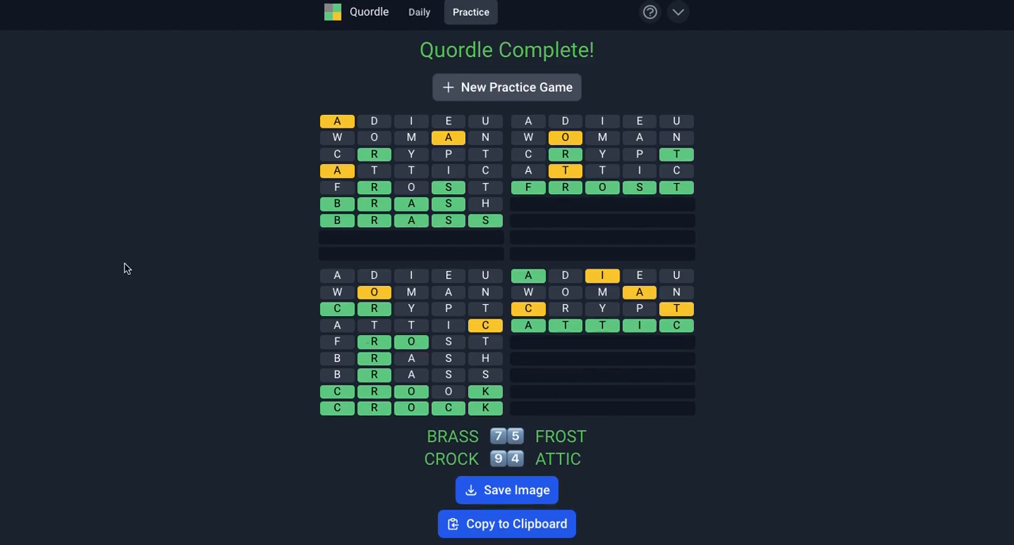